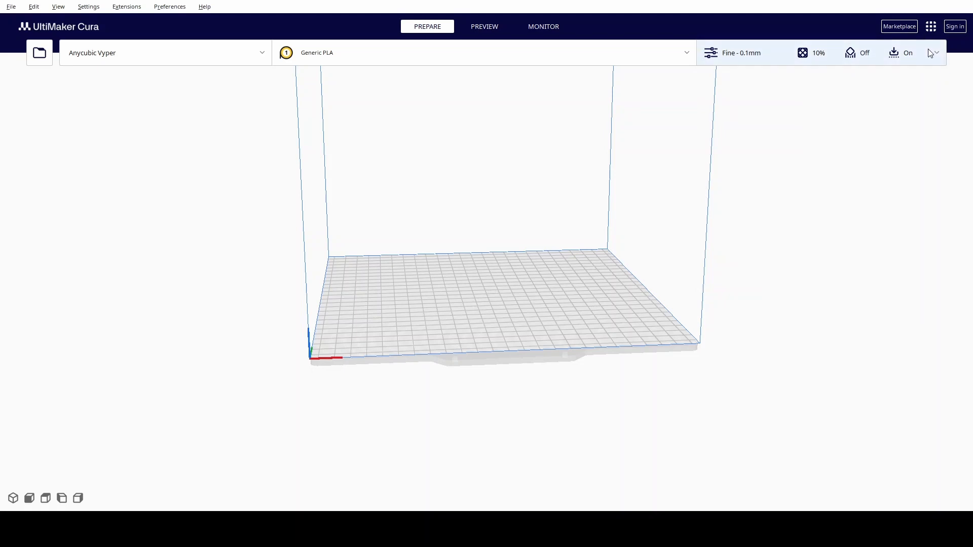
mouse_move(937, 55)
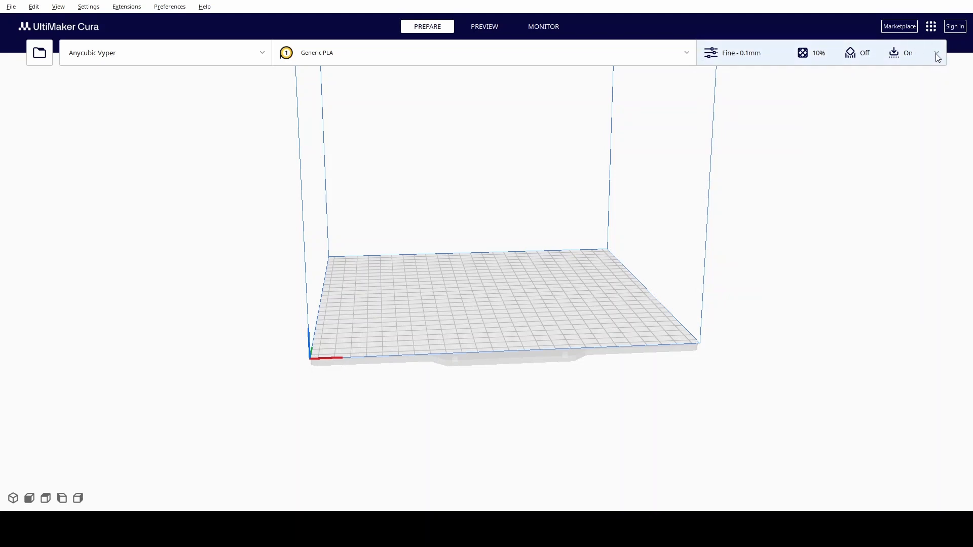
- Enter Custom print settings and reveal the settings-visibility menu
click(937, 52)
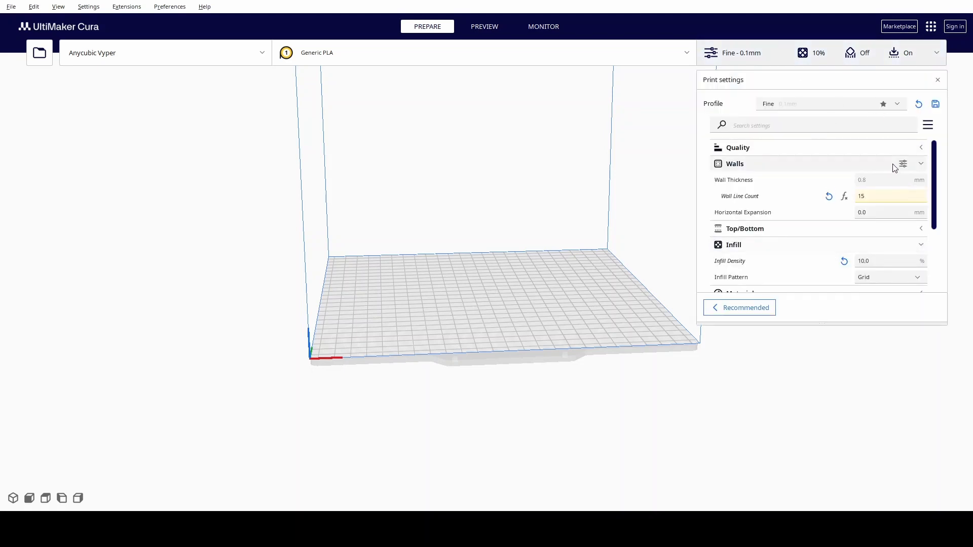
mouse_move(813, 228)
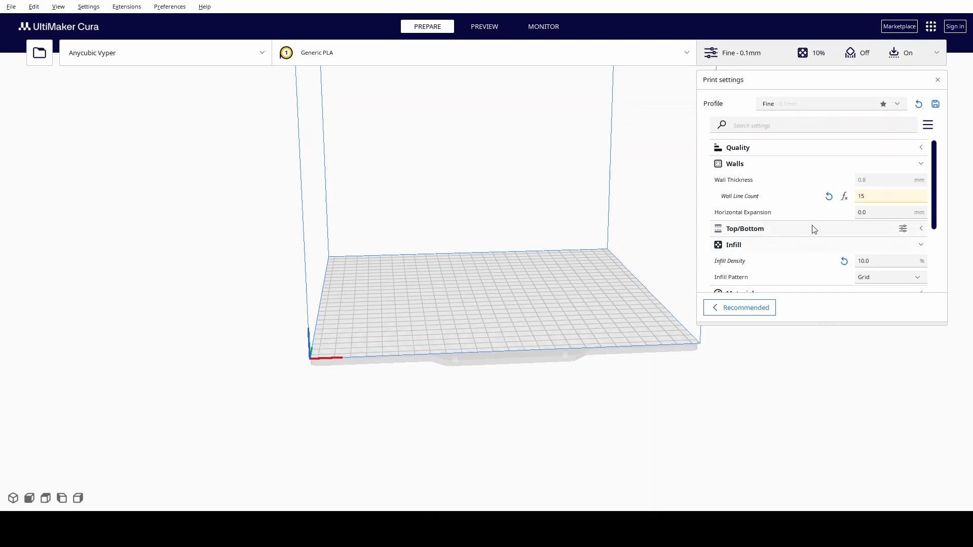
click(928, 125)
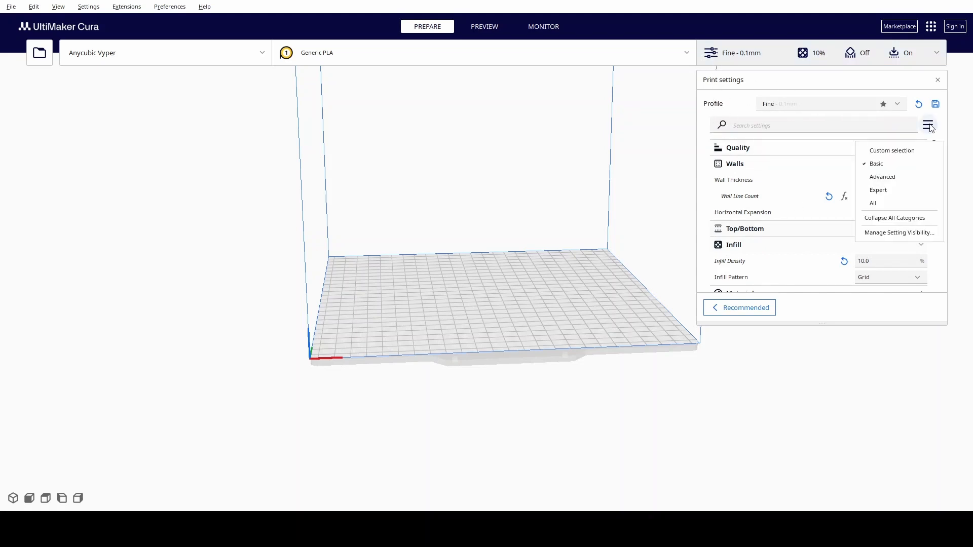
mouse_move(930, 127)
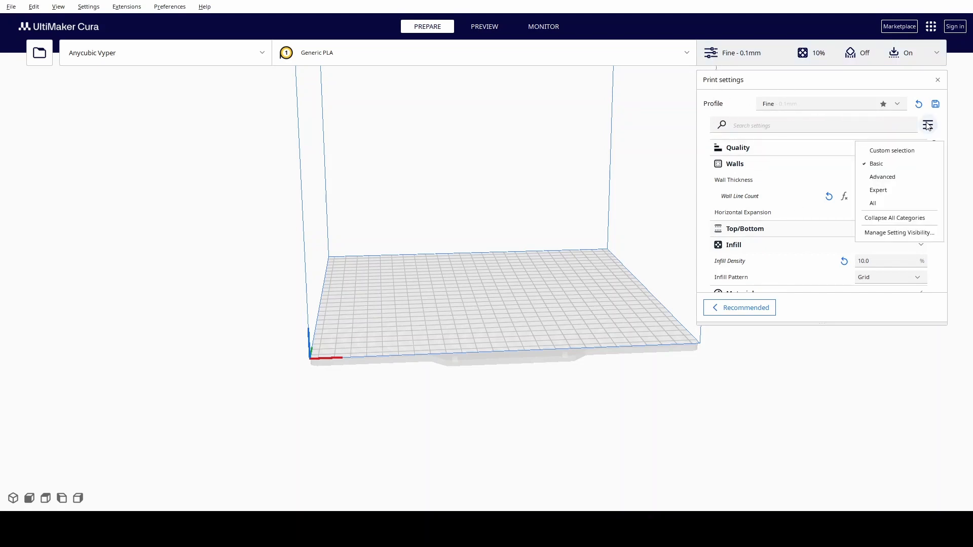
mouse_move(882, 176)
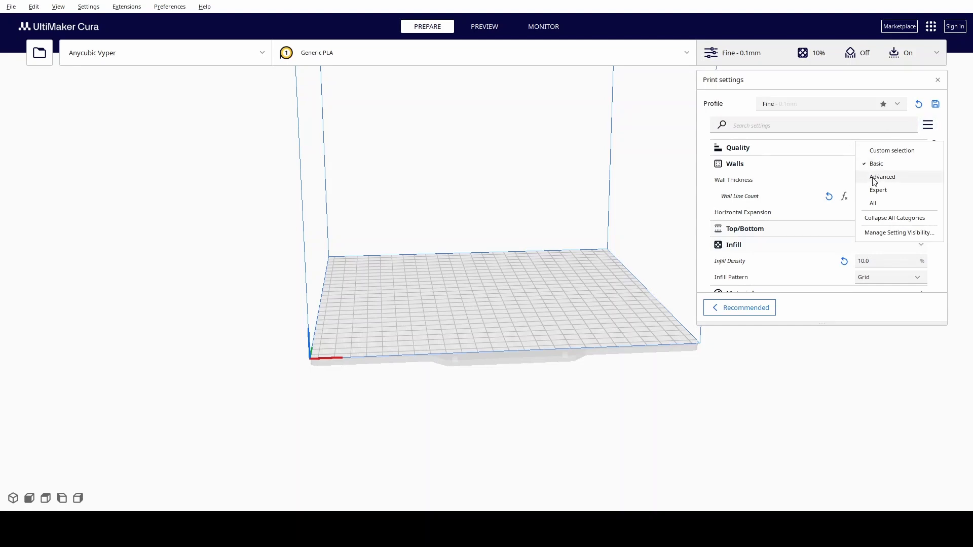
- Show the Advanced setting set and locate Wall Line Count (currently 15) under Quality/Walls
click(882, 176)
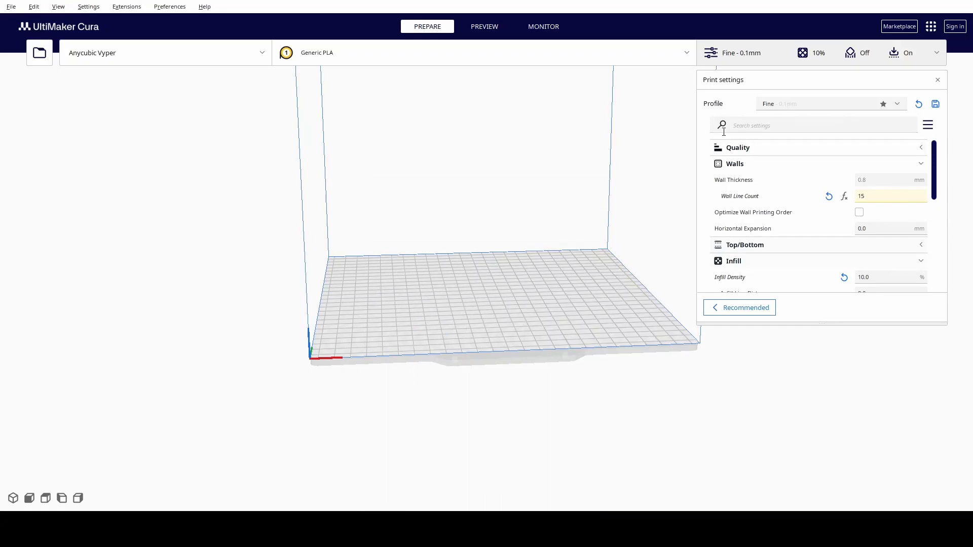
click(738, 147)
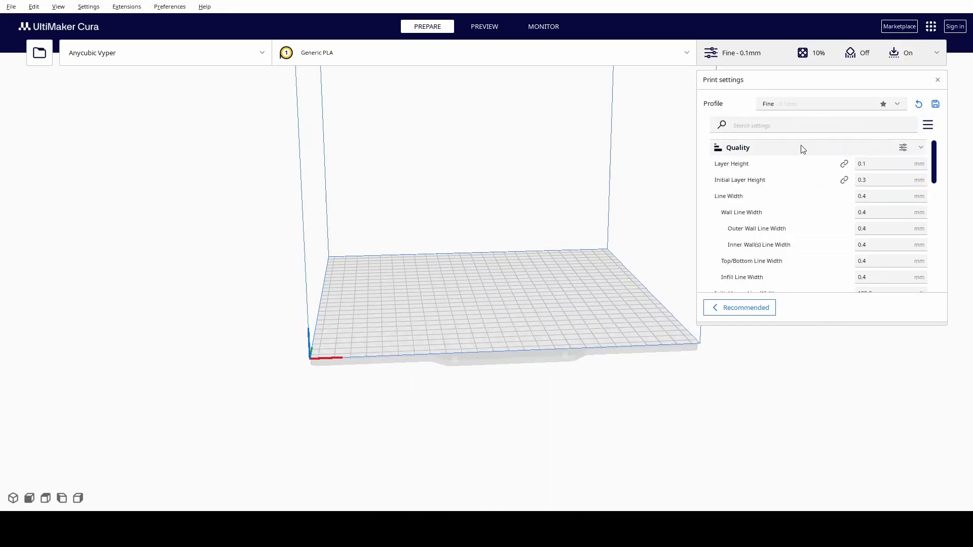
mouse_move(717, 169)
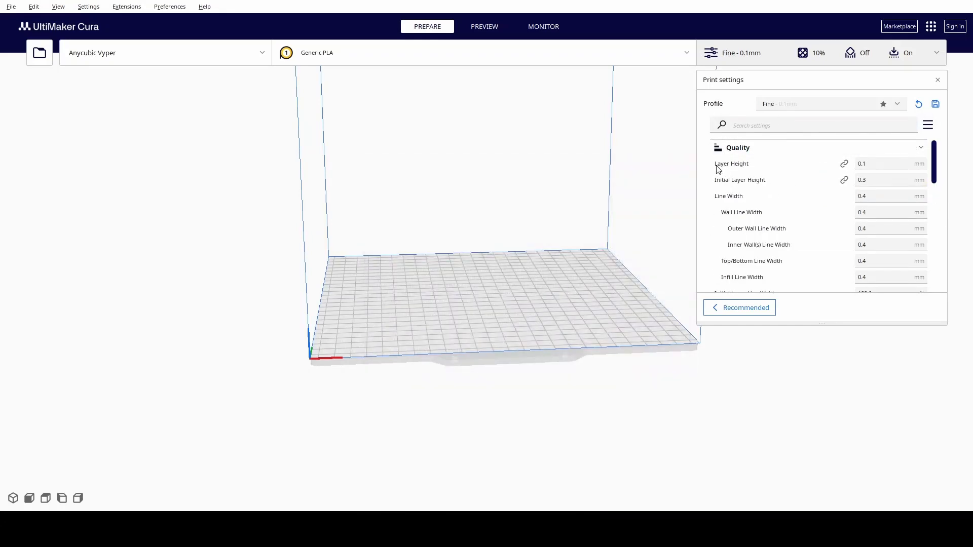
mouse_move(789, 106)
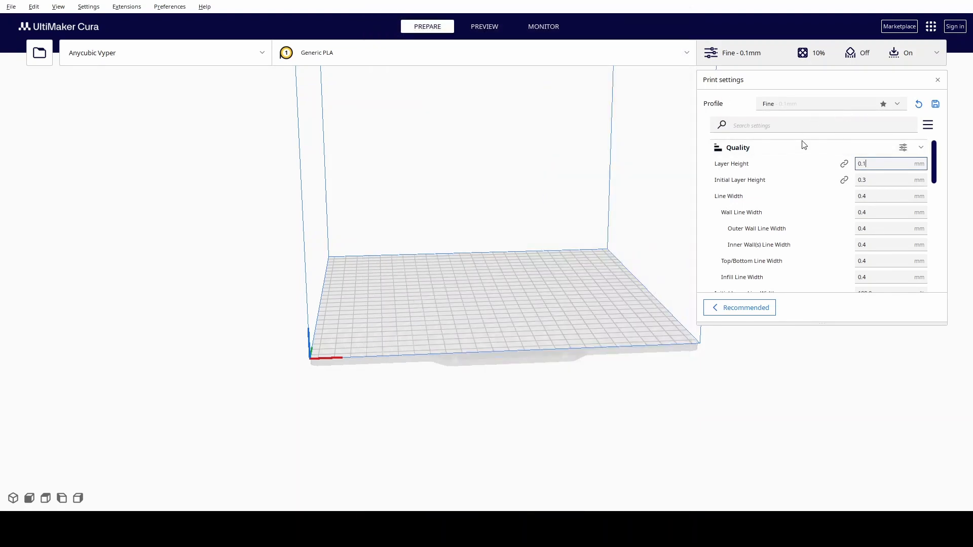
scroll(down, 3)
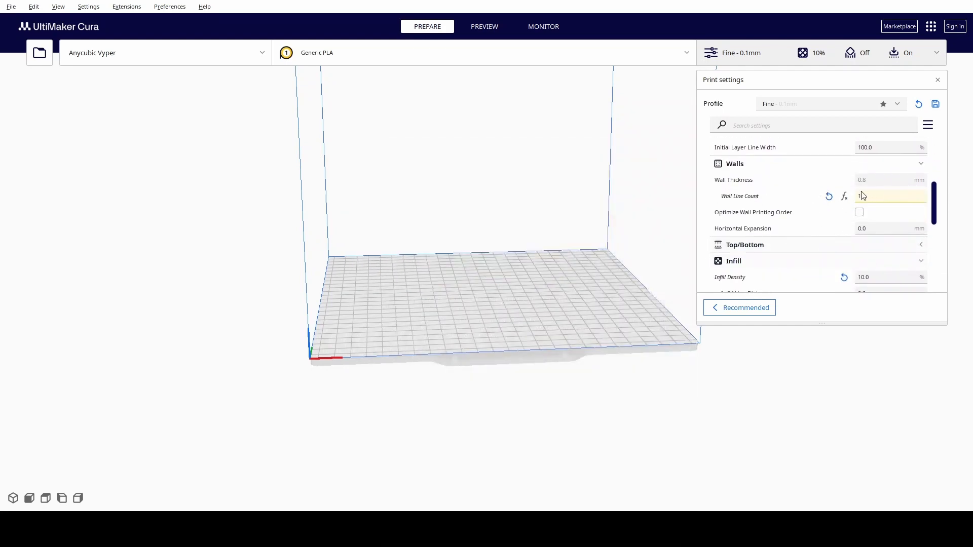
text(15)
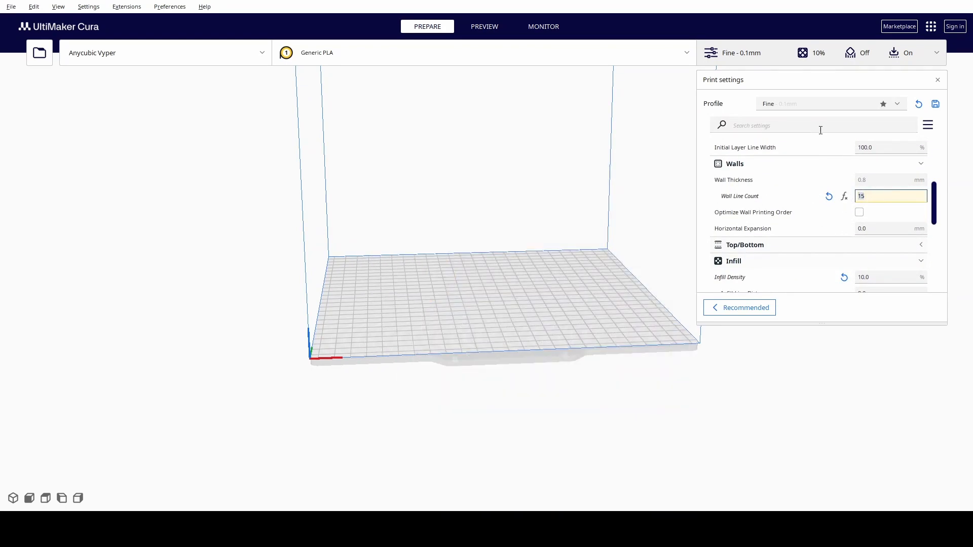
mouse_move(787, 107)
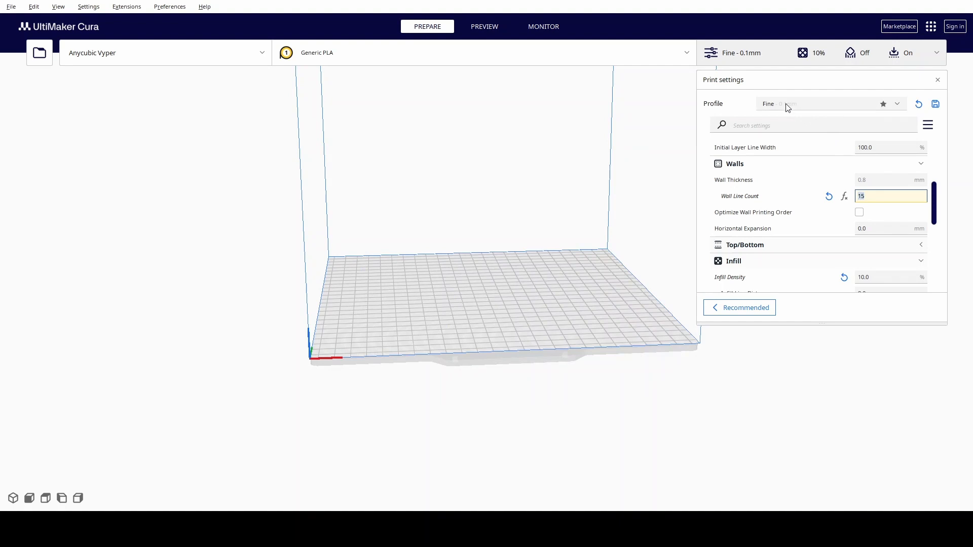
mouse_move(777, 110)
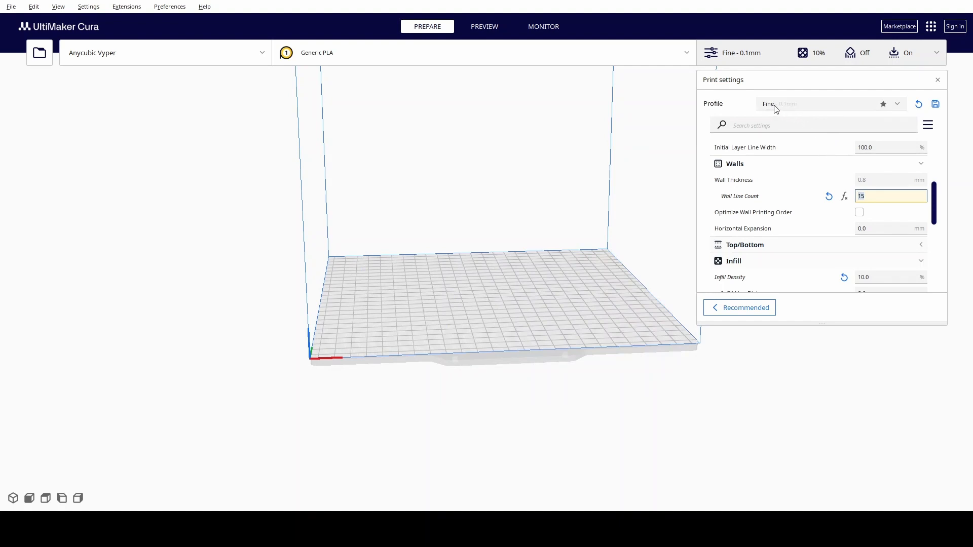
mouse_move(904, 164)
text(2)
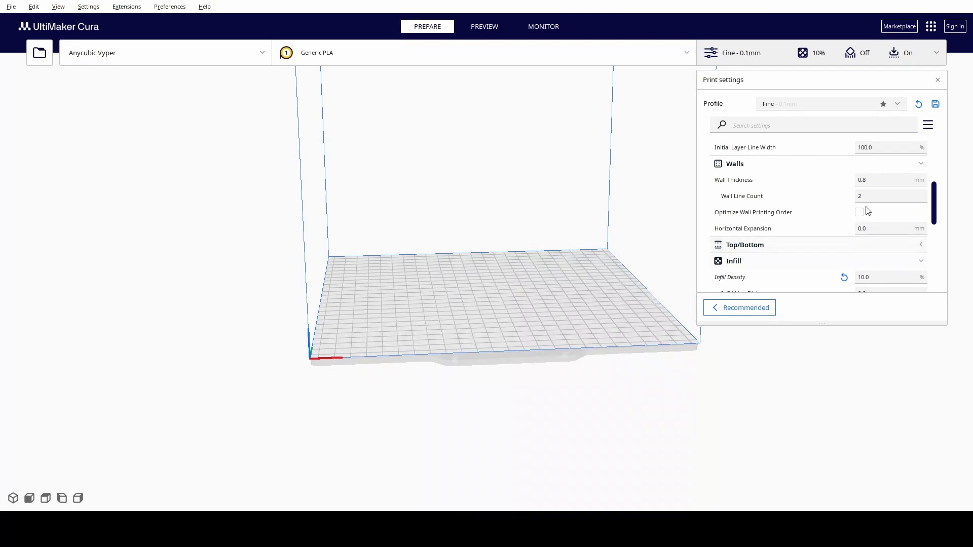
- Reset Wall Line Count to its default, then set it to 3
click(890, 196)
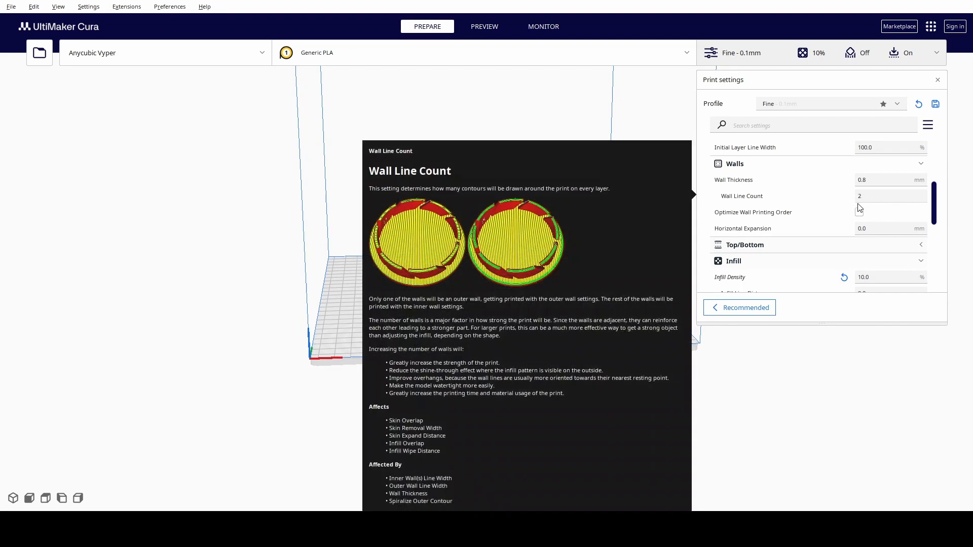
click(890, 196)
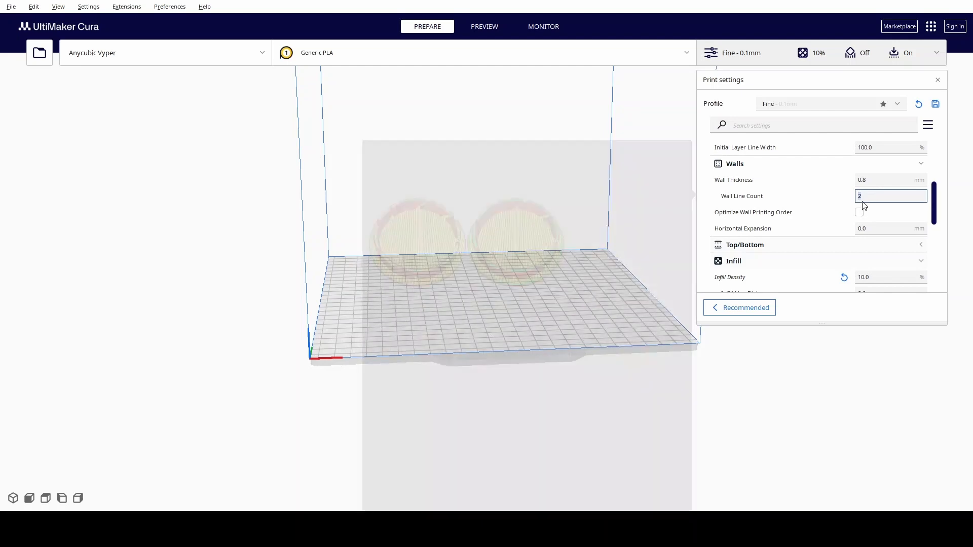
text(3)
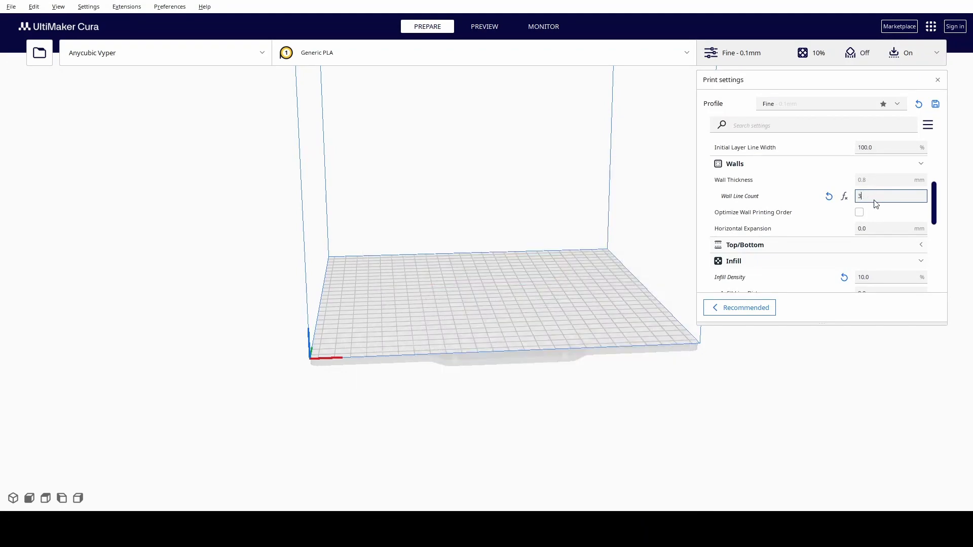
mouse_move(888, 286)
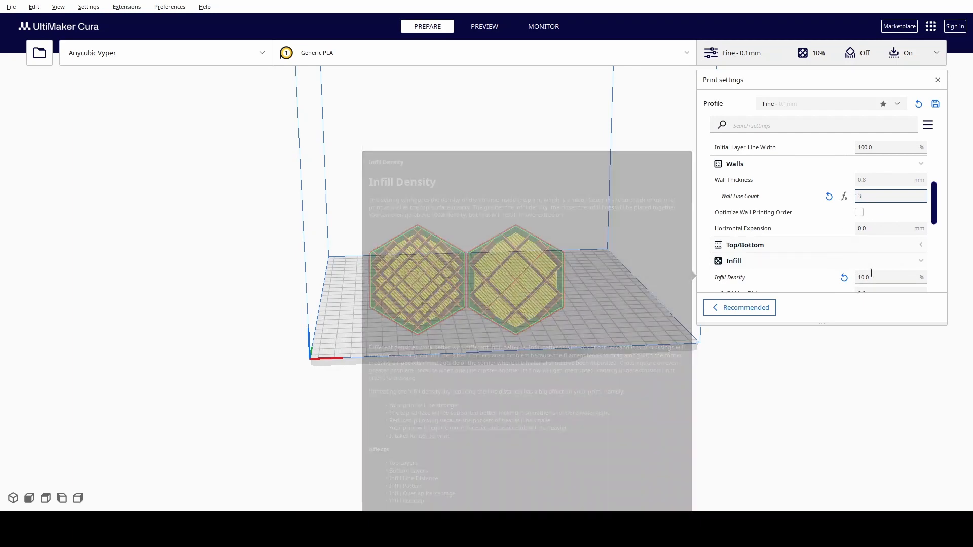
- Set Top Layers to 4 in the Top/Bottom section, matching the bottom layers
scroll(down, 3)
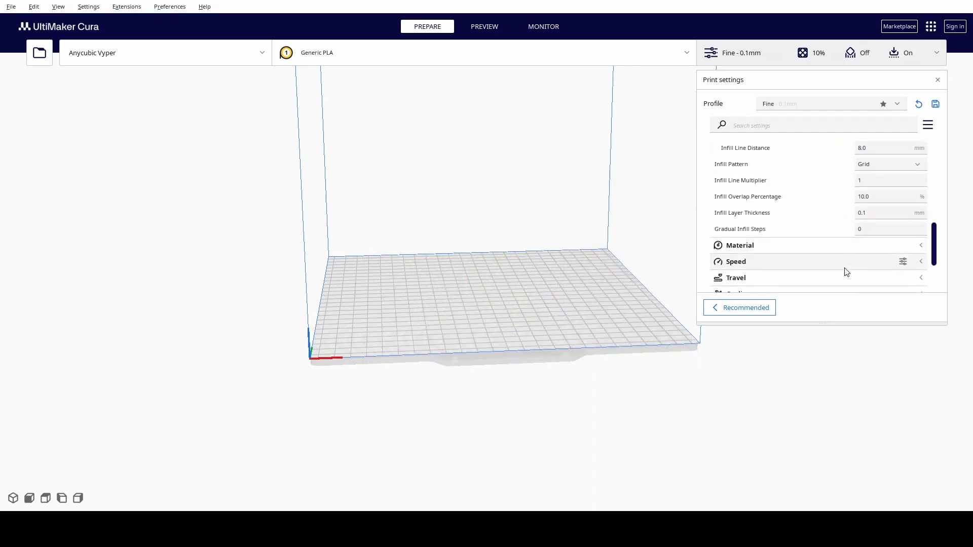
scroll(up, 3)
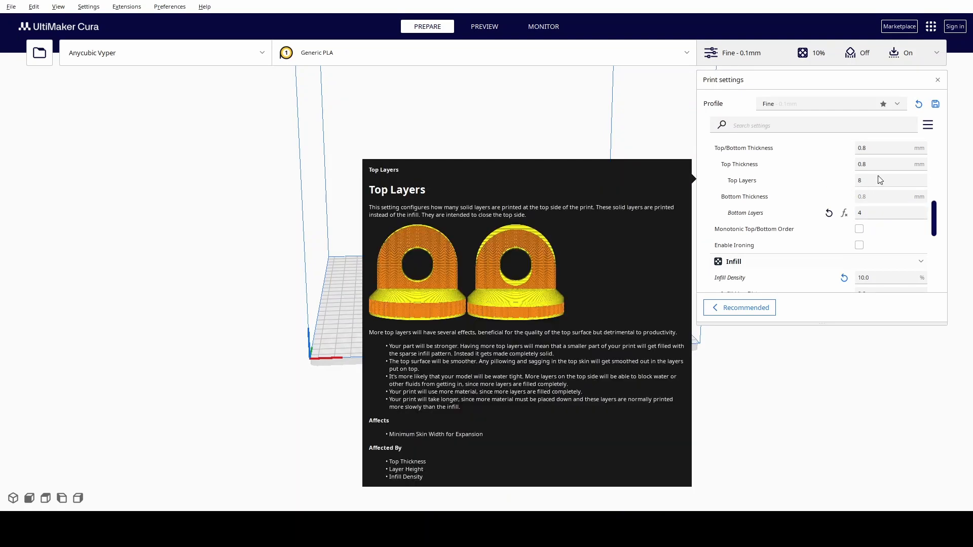
click(890, 181)
text(4)
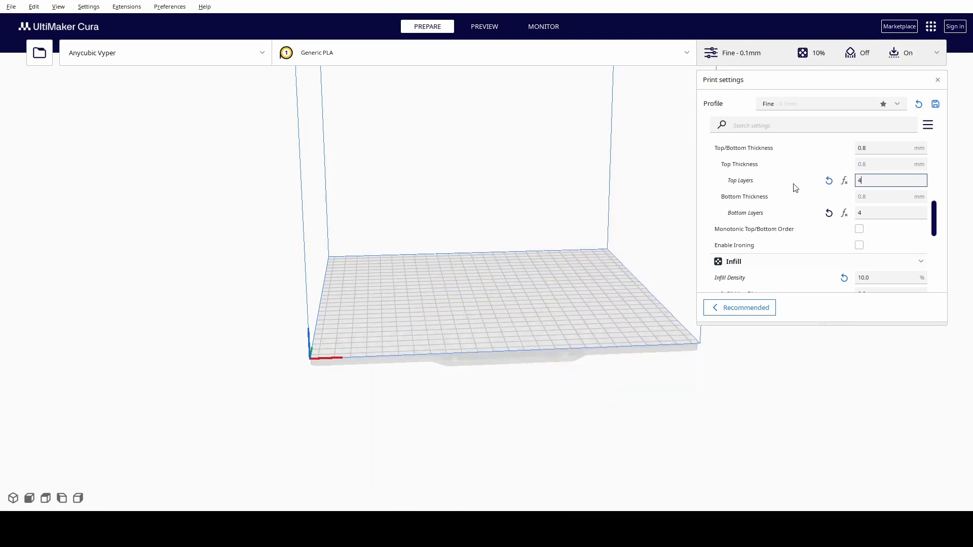
mouse_move(721, 165)
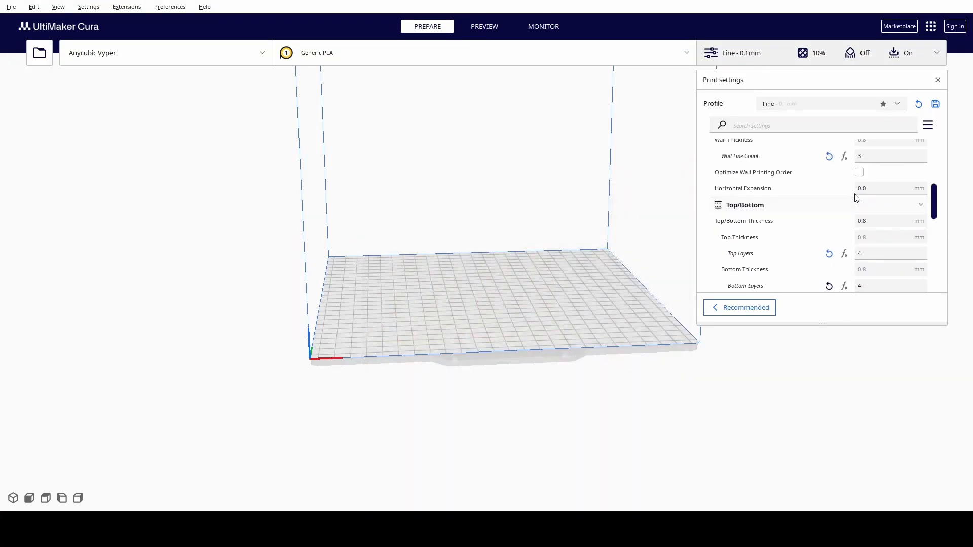
- Enable Generate Support and choose the Tree support structure
scroll(up, 3)
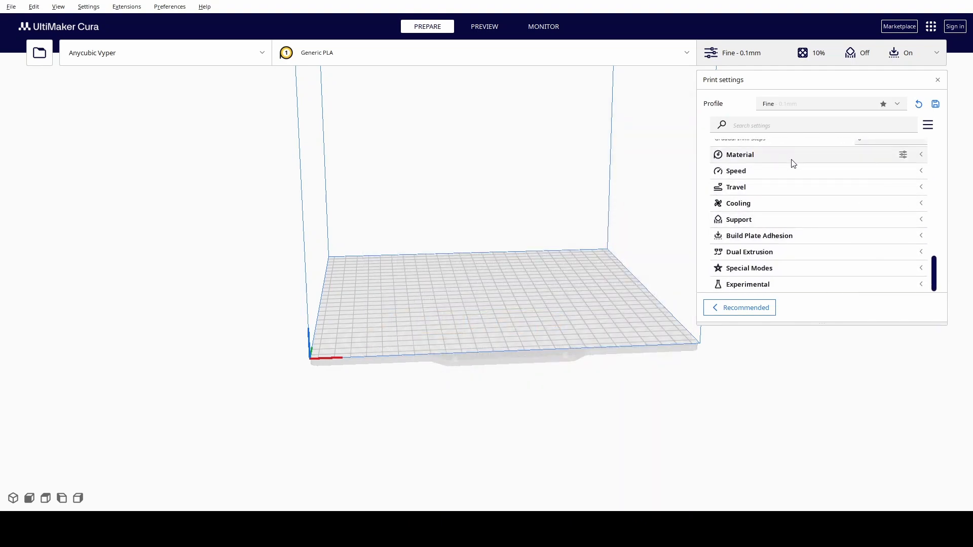
mouse_move(918, 202)
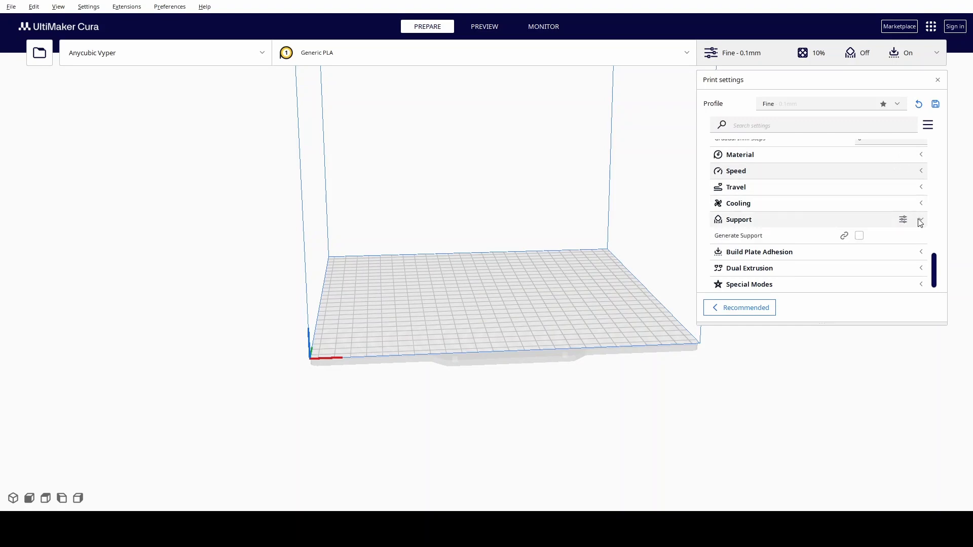
click(860, 235)
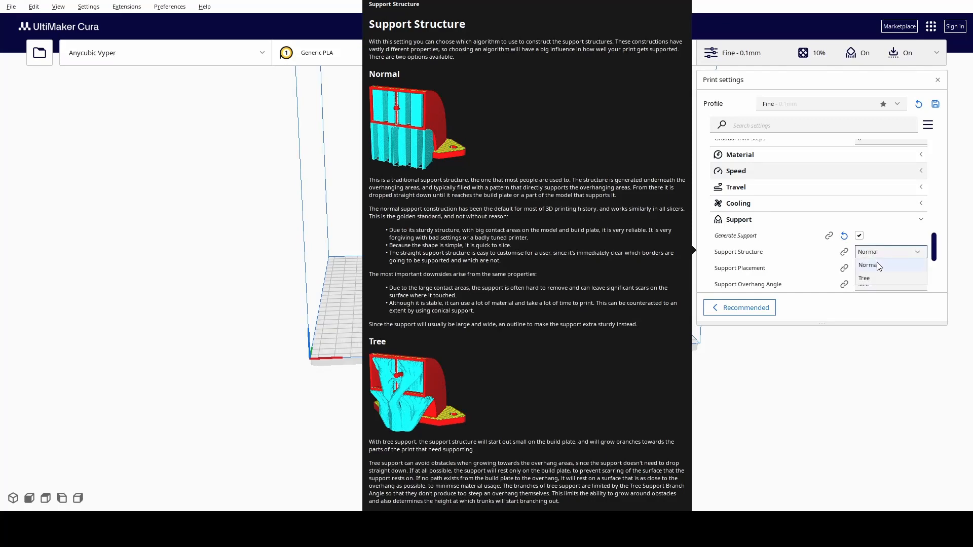
click(864, 278)
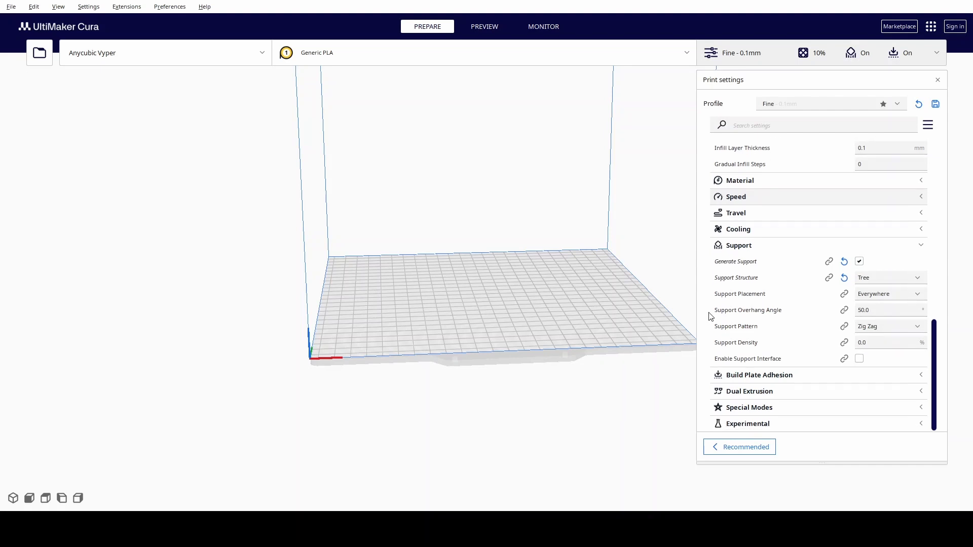
- Set Support Z Distance to 0.28 mm in the Support section
click(758, 375)
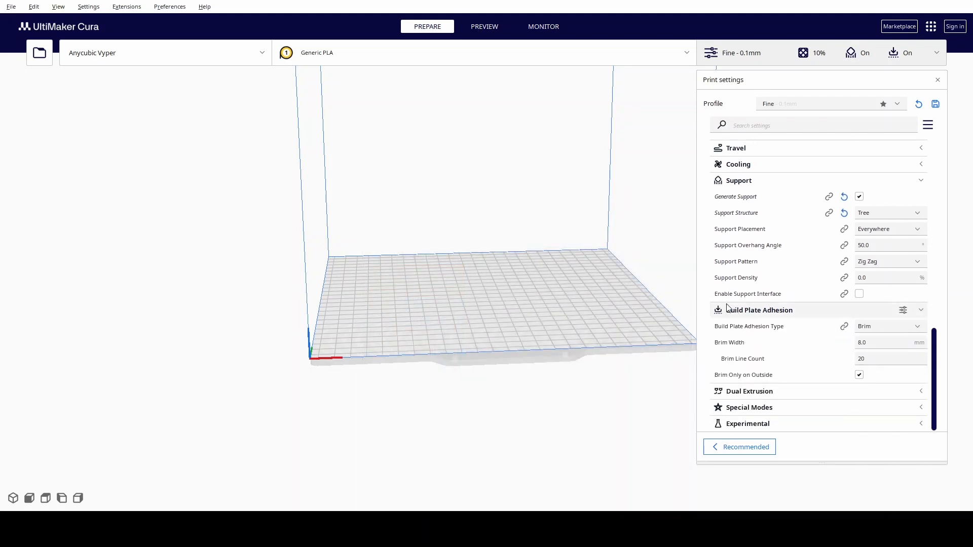
mouse_move(666, 366)
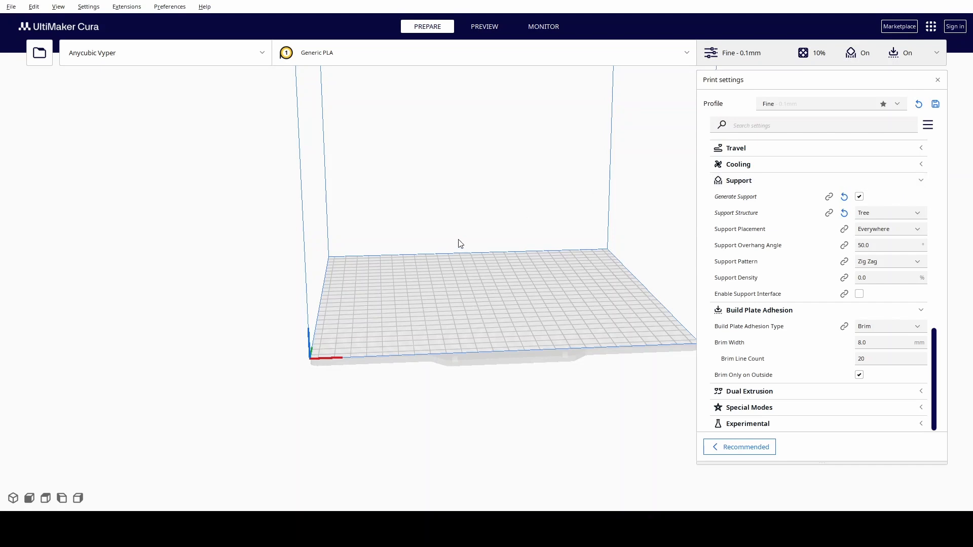
mouse_move(446, 232)
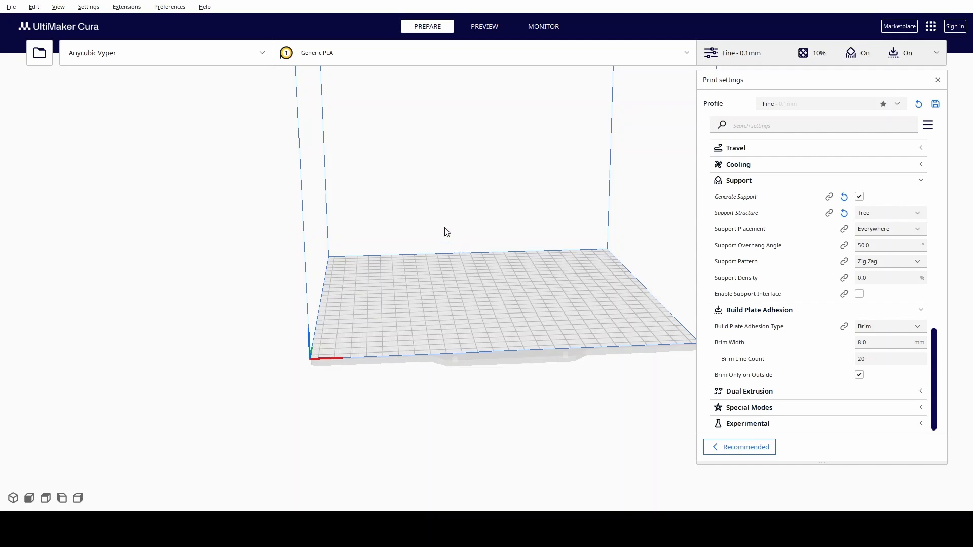
scroll(down, 3)
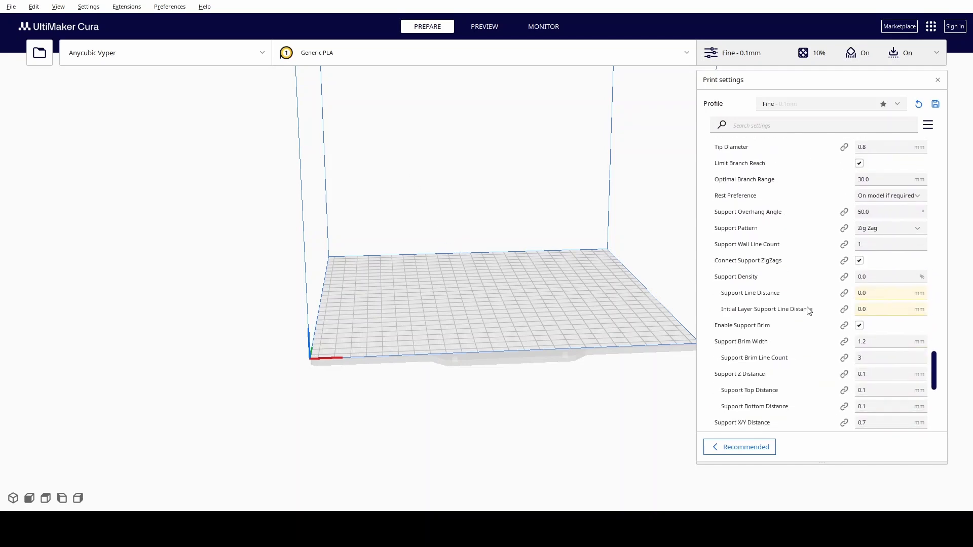
scroll(down, 3)
text(0.3)
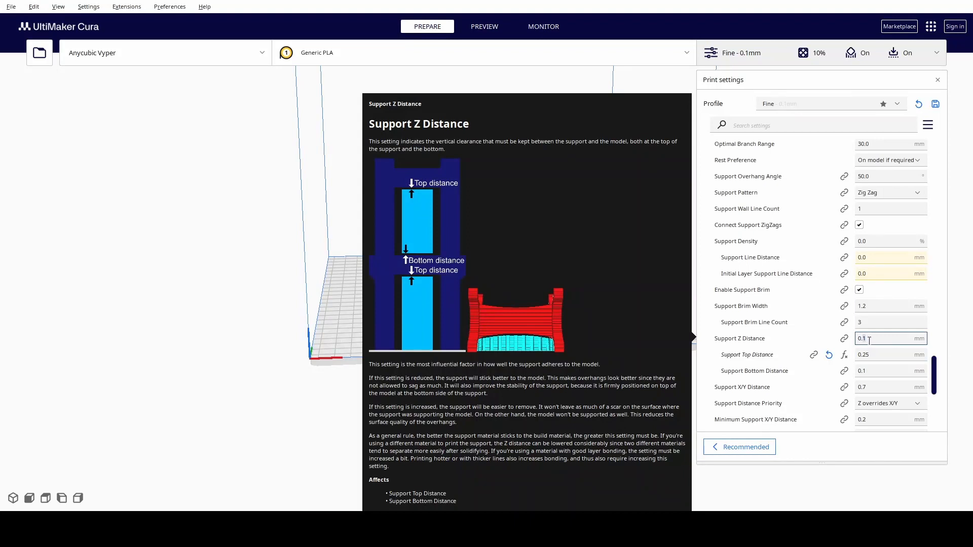
text(0.28)
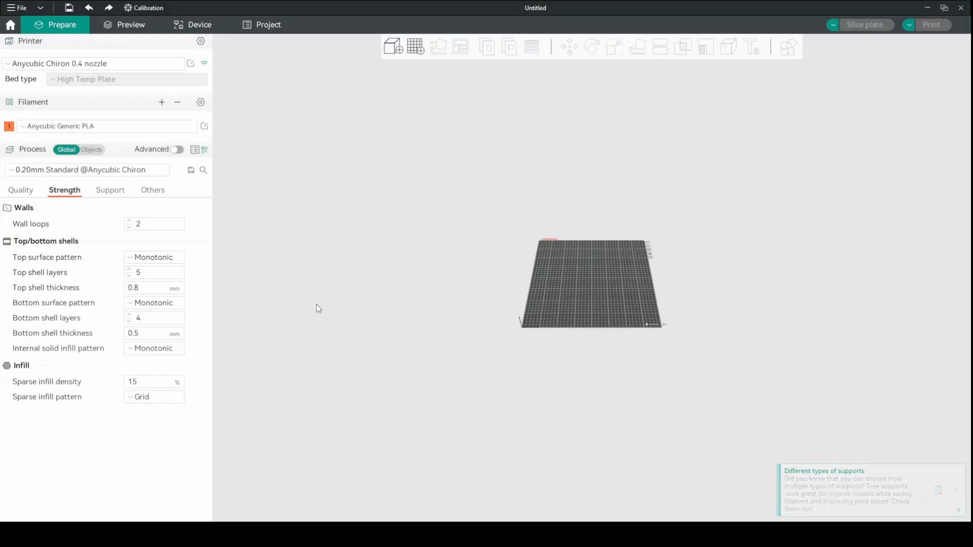
- Review the Quality settings, toggling 'Only one wall on top surfaces' on and back off
click(21, 191)
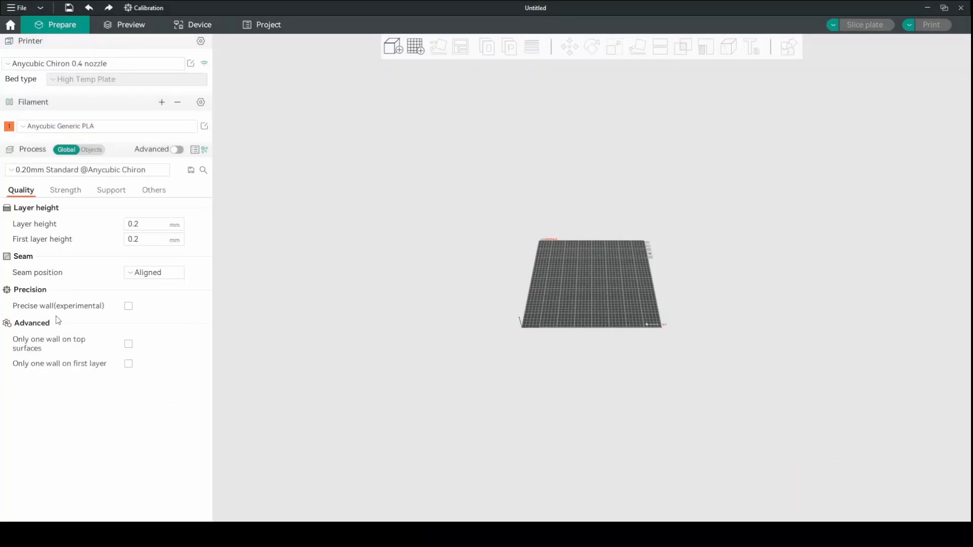
mouse_move(24, 348)
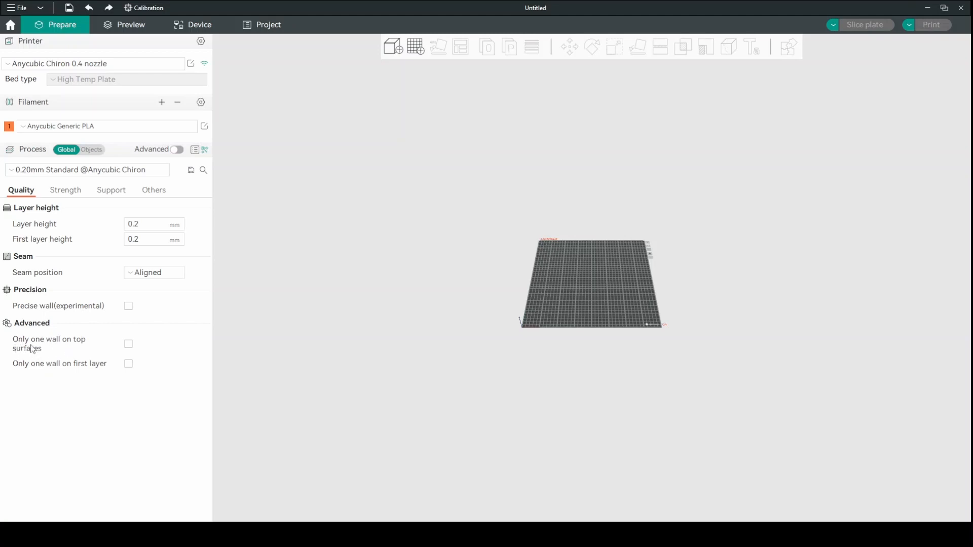
mouse_move(113, 348)
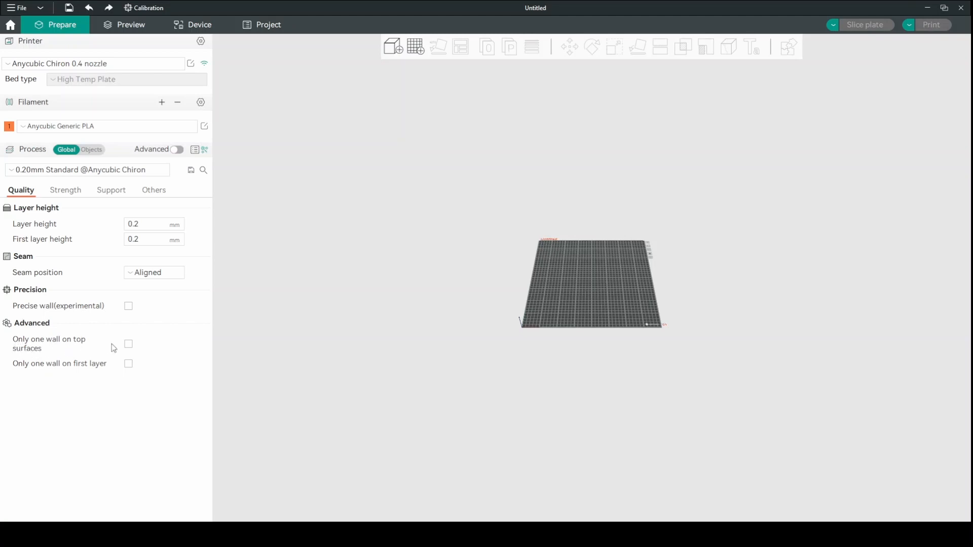
click(129, 344)
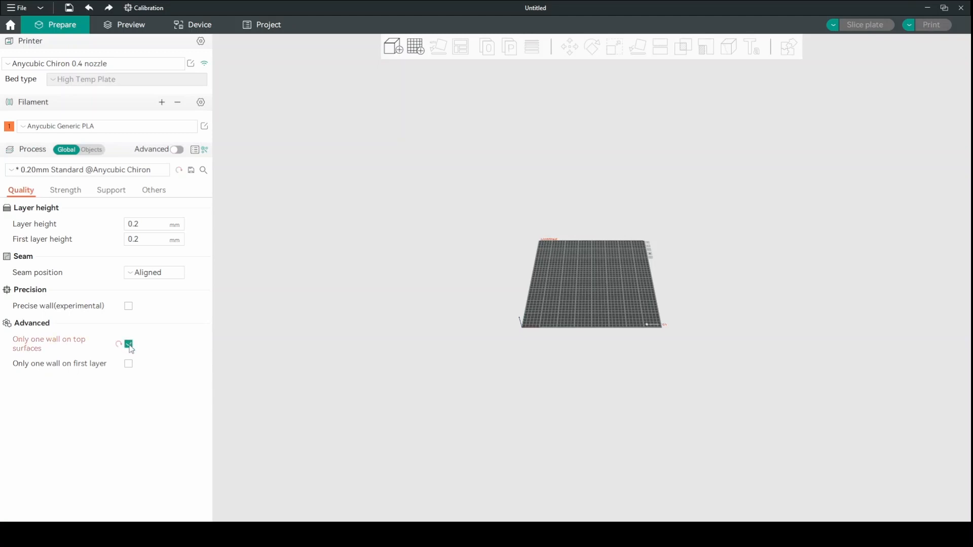
click(129, 343)
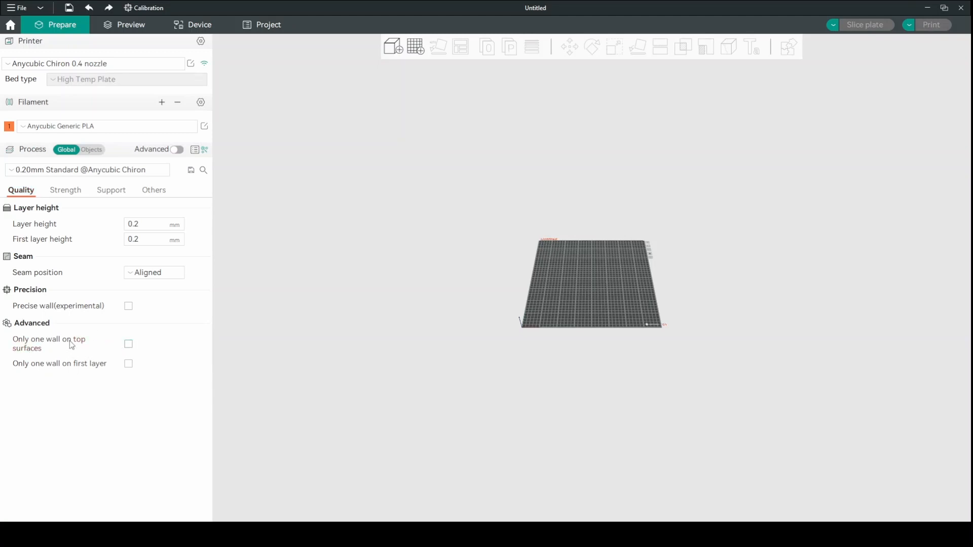
mouse_move(23, 348)
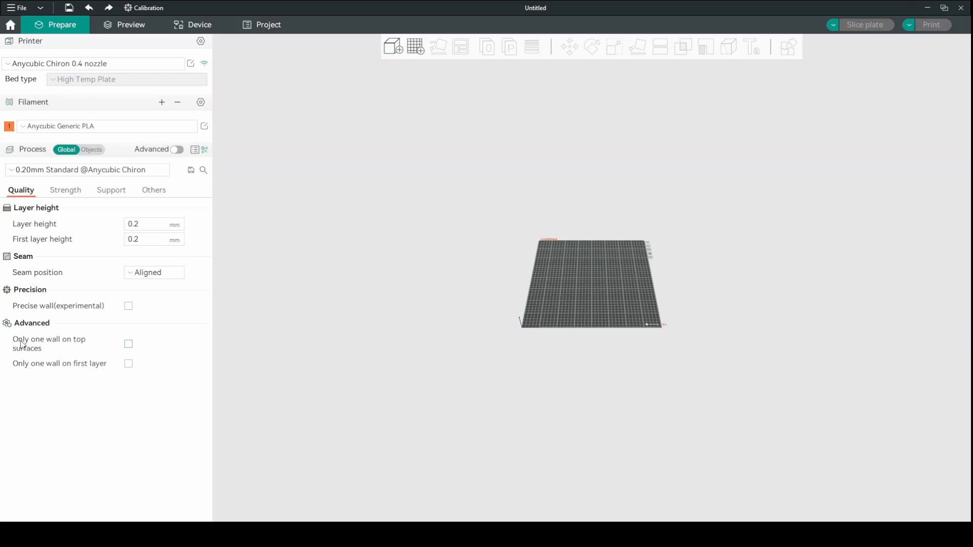
mouse_move(73, 361)
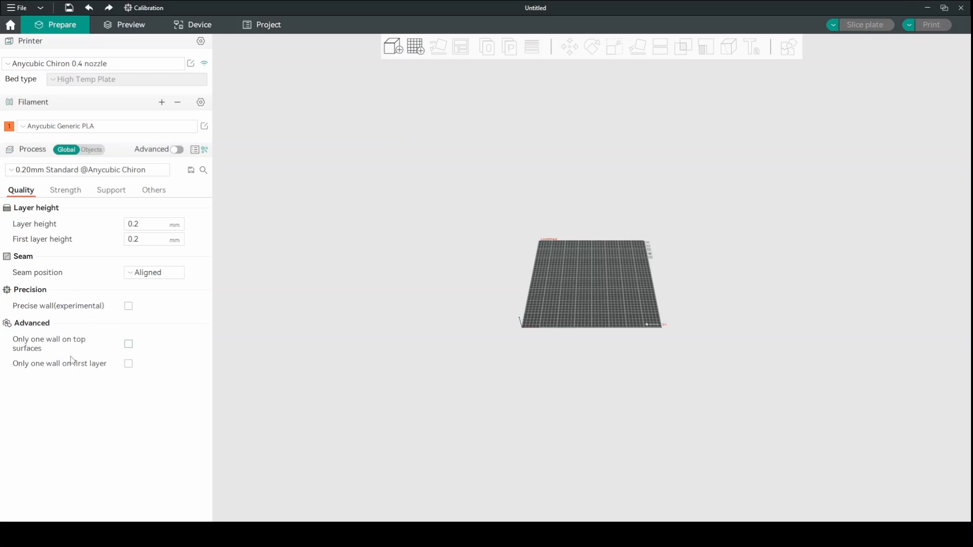
- On Strength, set sparse infill density to 10%
click(65, 190)
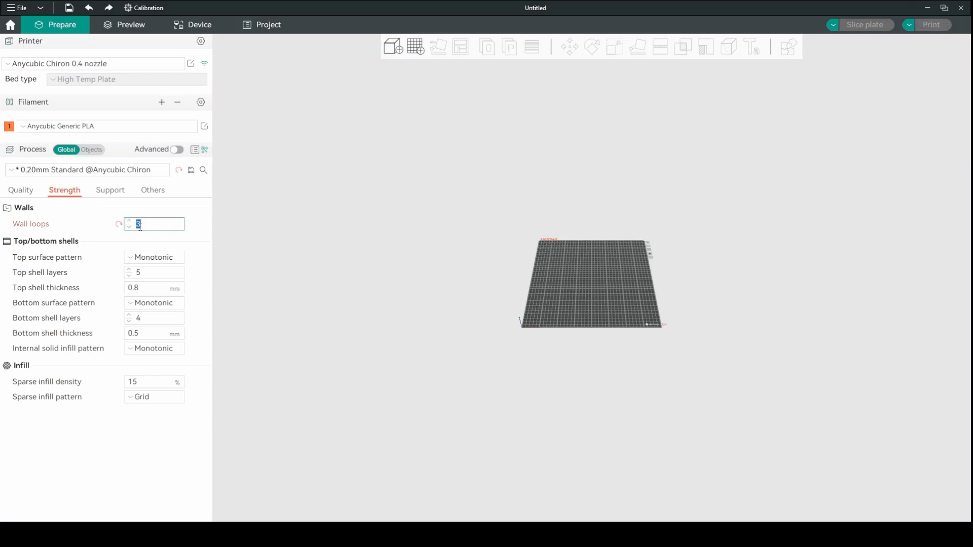
click(153, 382)
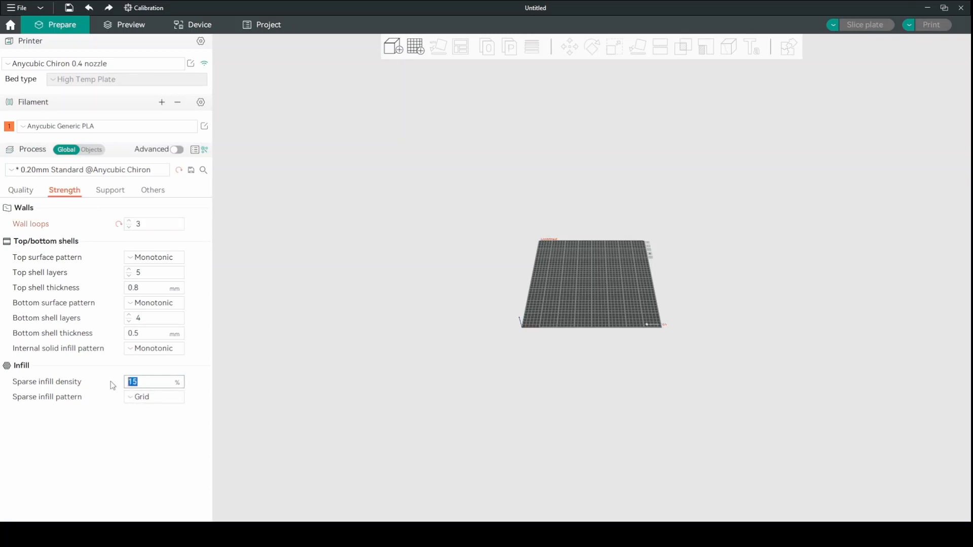
text(10)
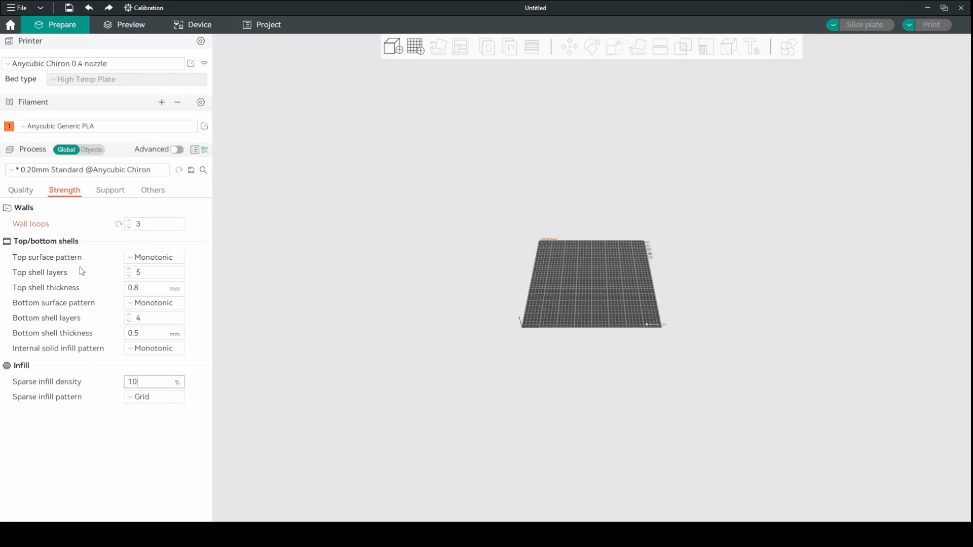
- Enable support with tree(auto) type and Tree Slim style, advanced settings shown
click(109, 189)
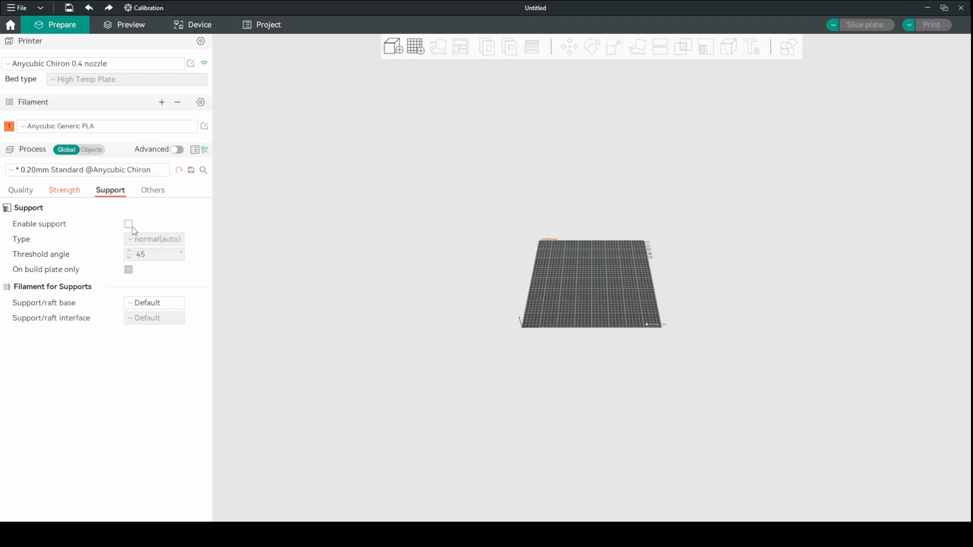
click(129, 224)
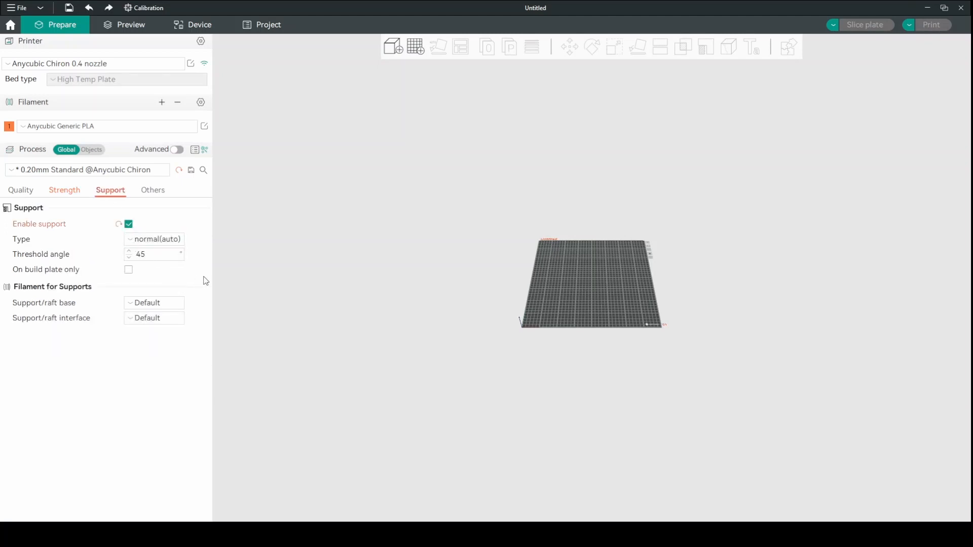
click(155, 239)
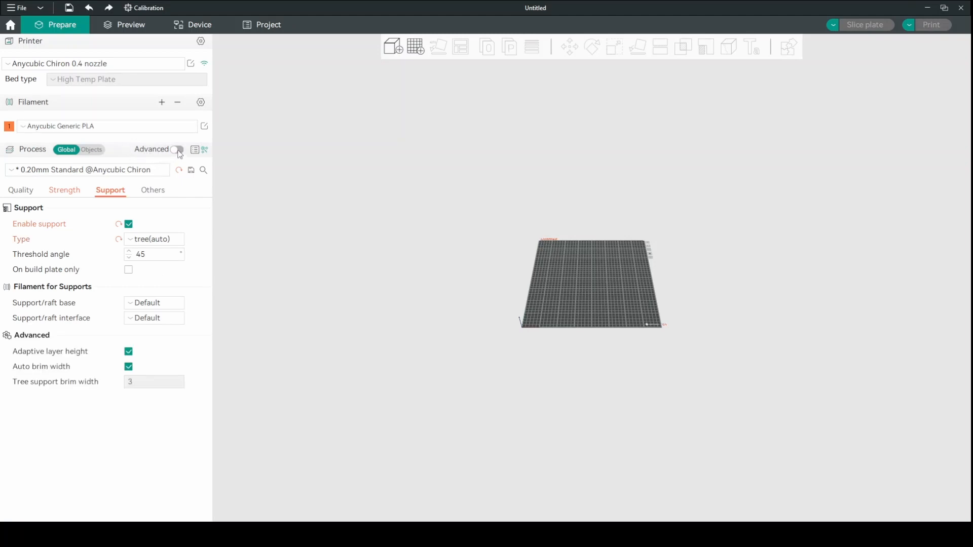
click(177, 150)
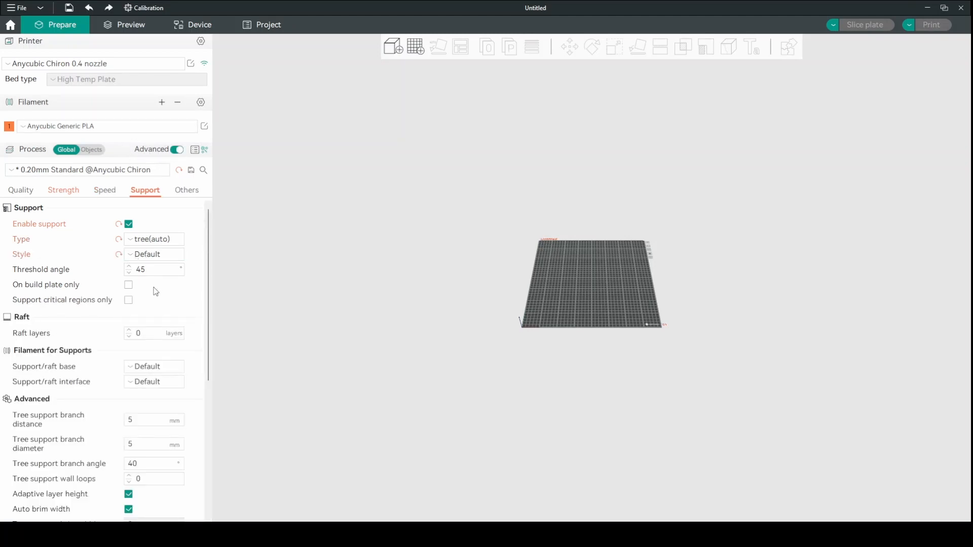
click(154, 253)
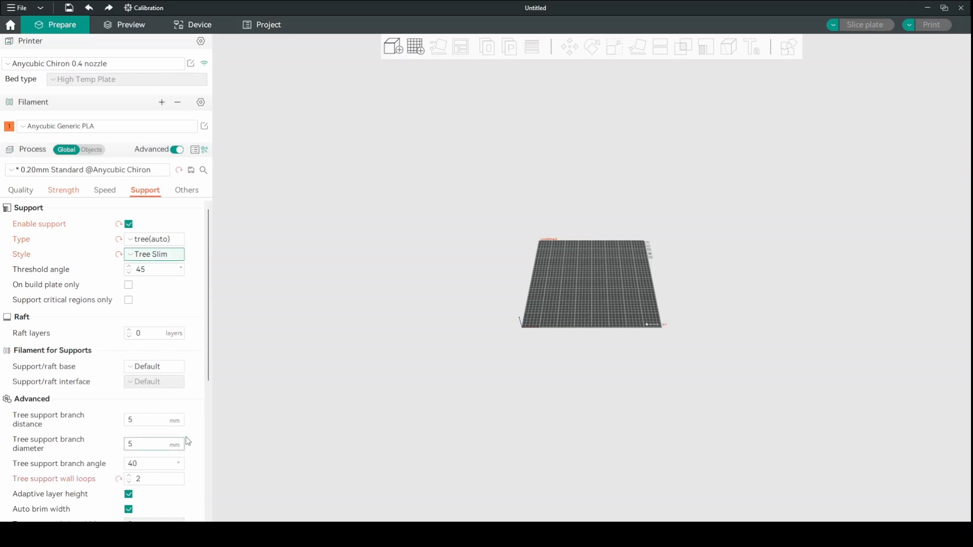
mouse_move(111, 283)
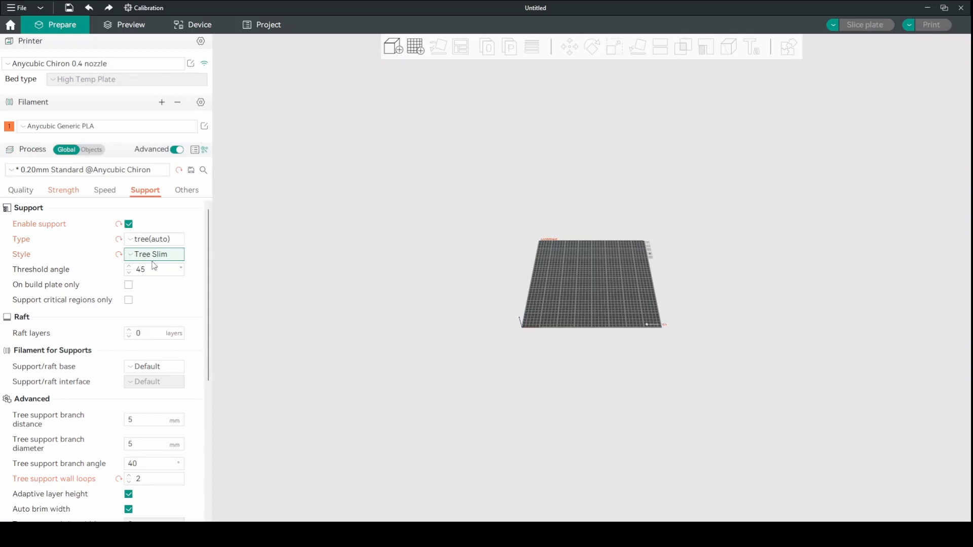
- Set support Top Z distance to 0.28 mm and Bottom Z distance to 0.25 mm
scroll(down, 3)
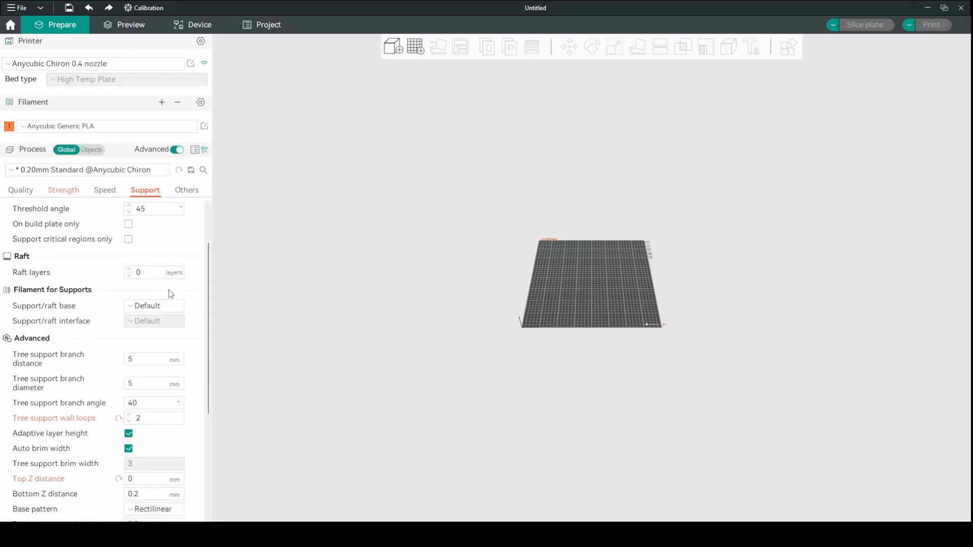
scroll(down, 3)
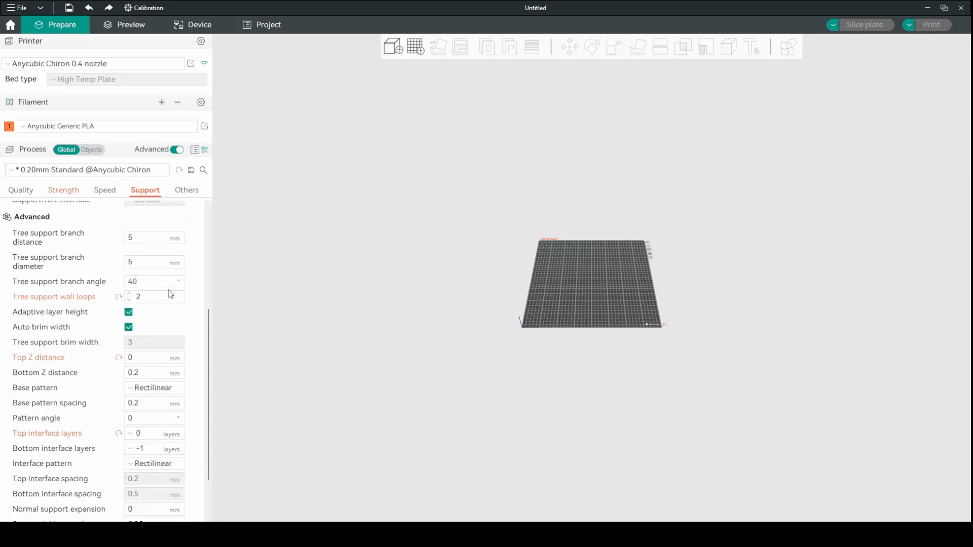
scroll(down, 3)
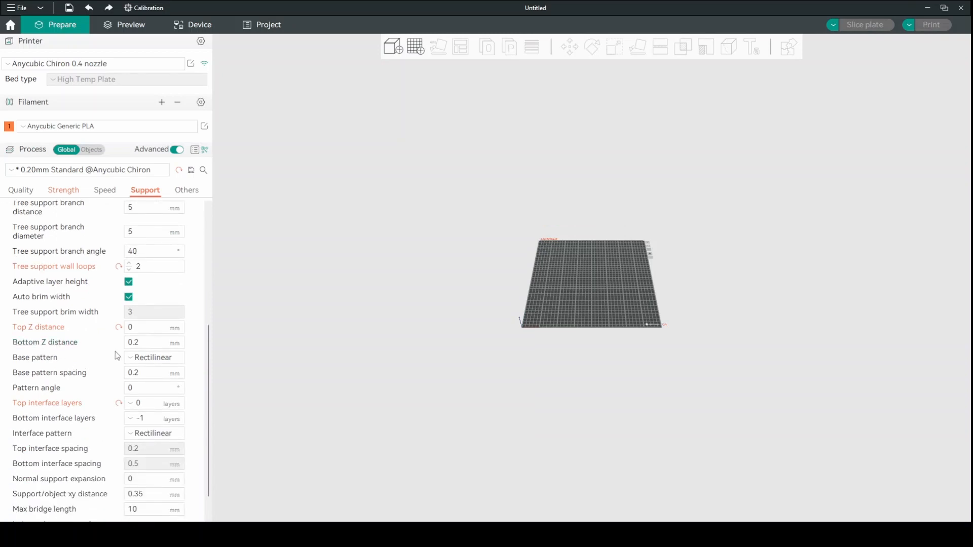
click(149, 342)
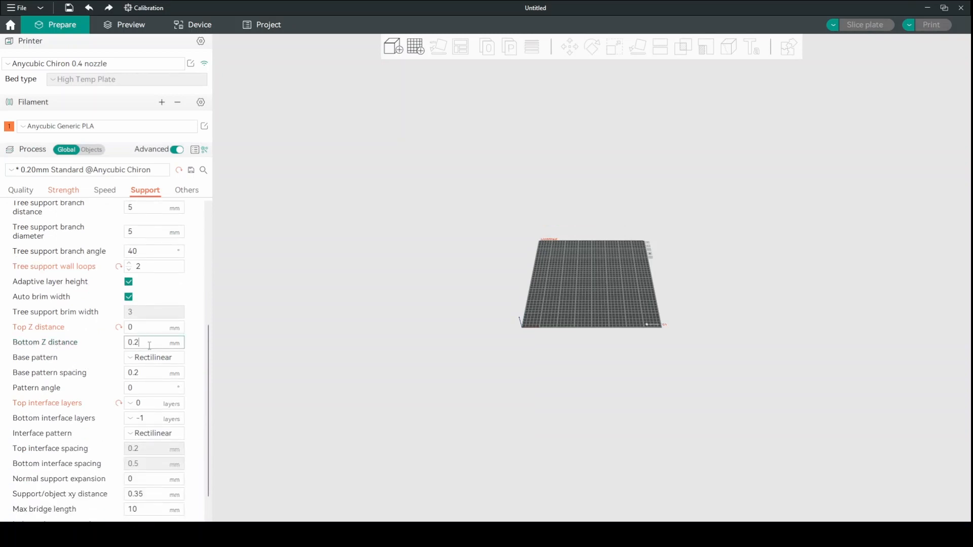
click(153, 327)
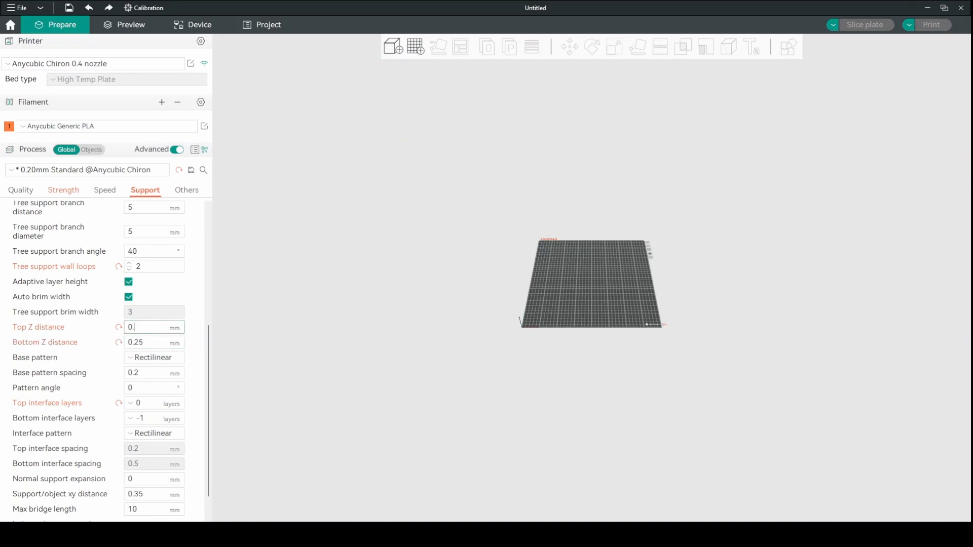
text(0.28)
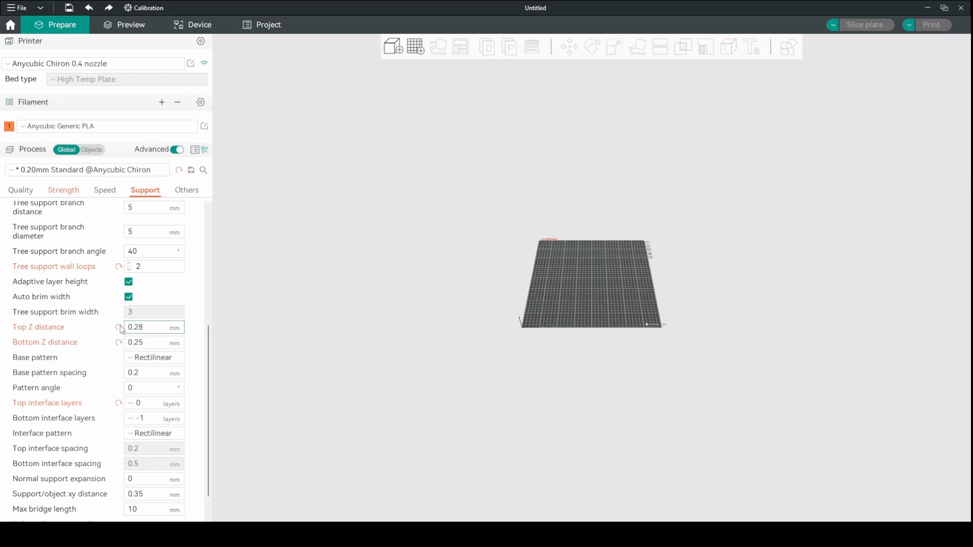
click(143, 327)
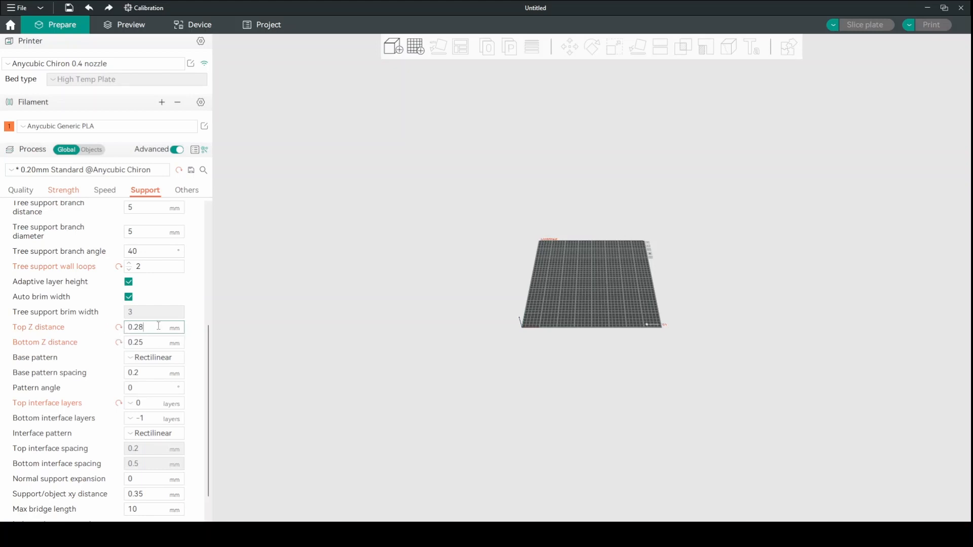
mouse_move(102, 336)
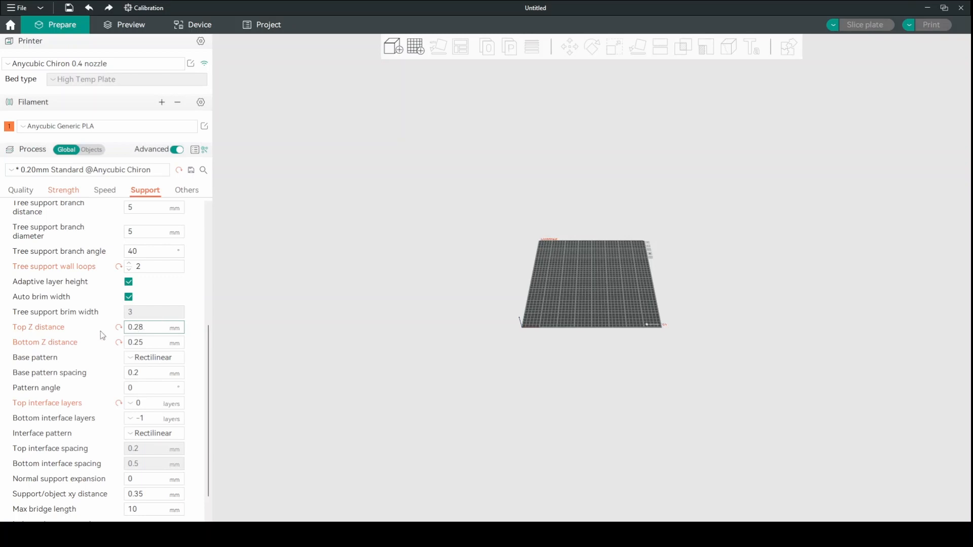
click(153, 327)
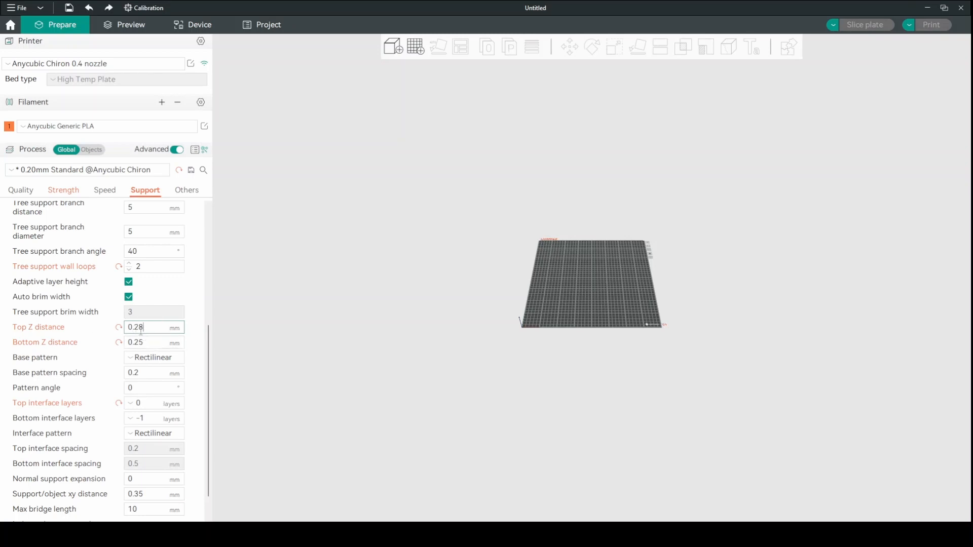
click(154, 206)
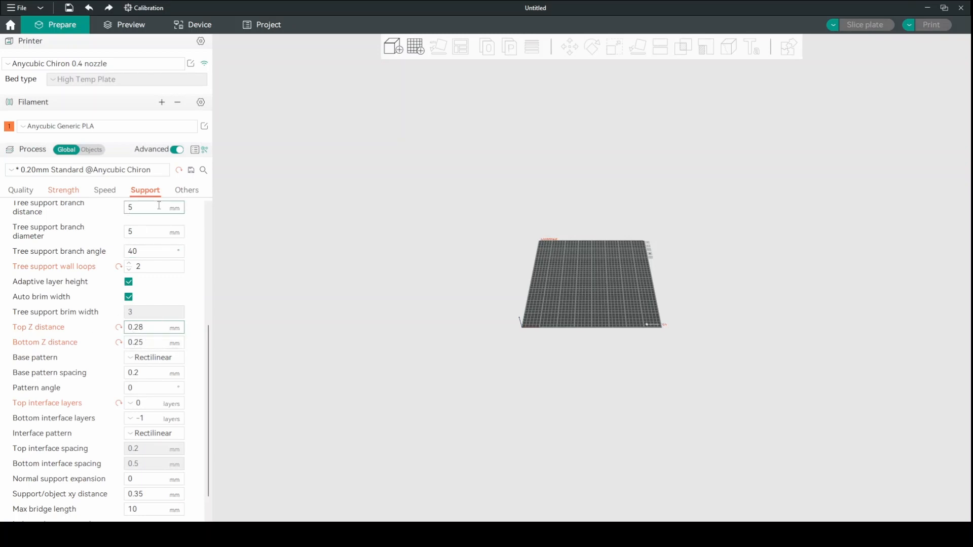
- Review the Others settings (skirt, brim type) unchanged, then load the Front_Mask model onto the plate
click(187, 190)
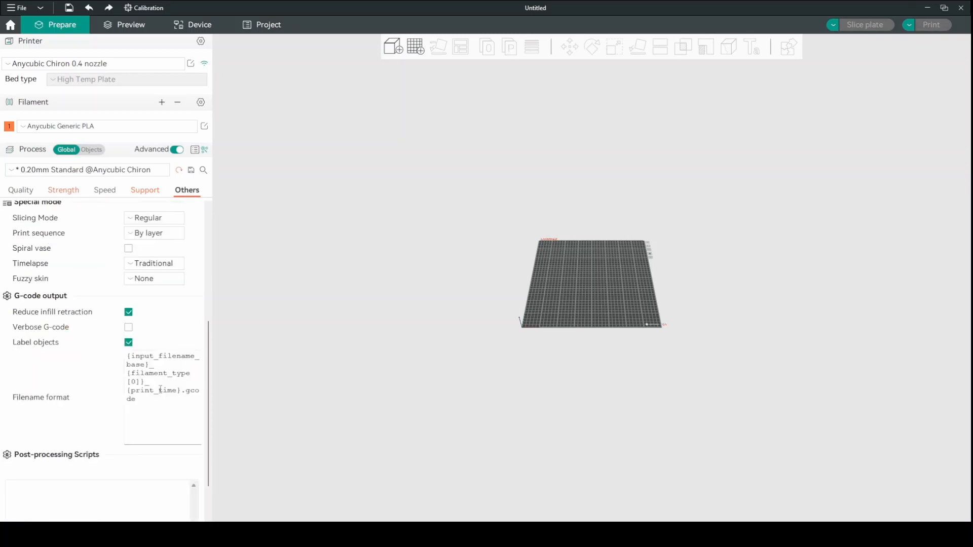
scroll(up, 3)
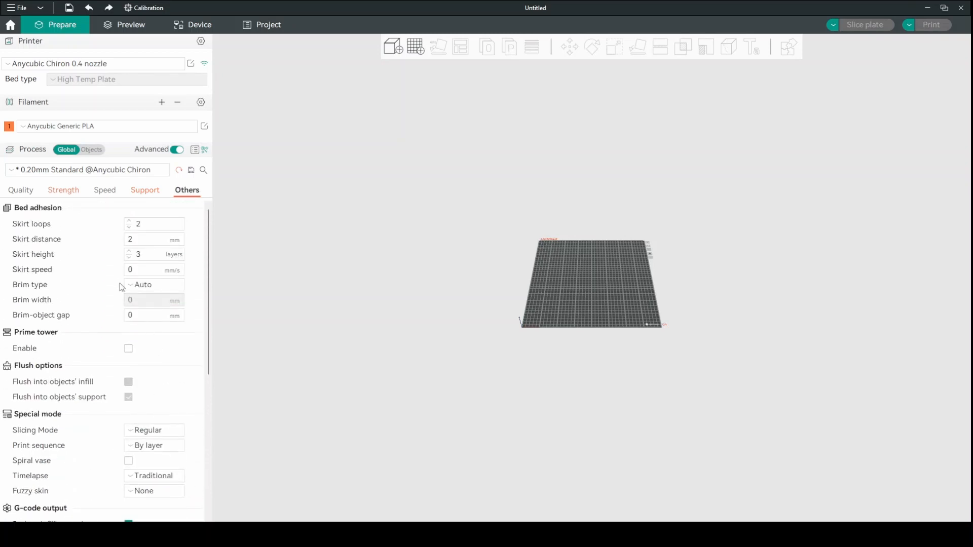
click(153, 270)
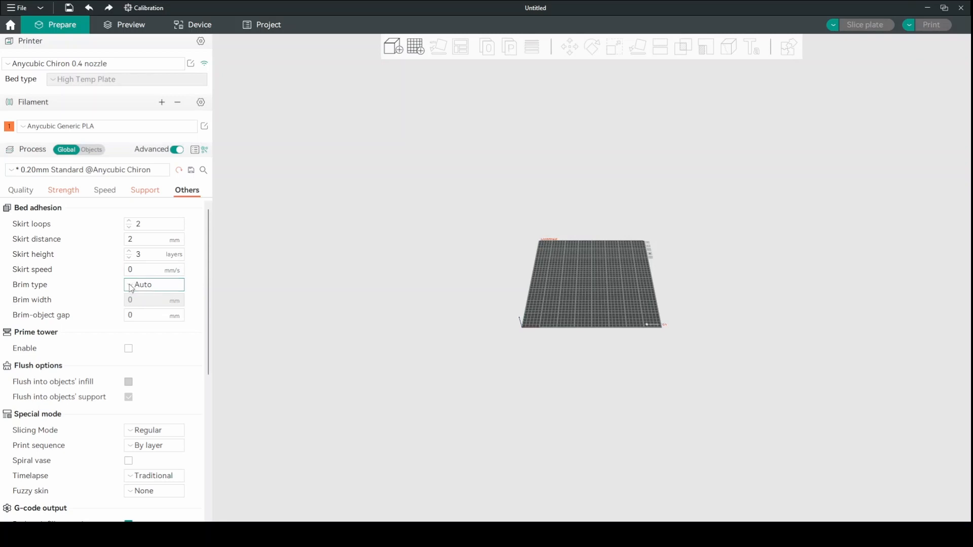
mouse_move(146, 296)
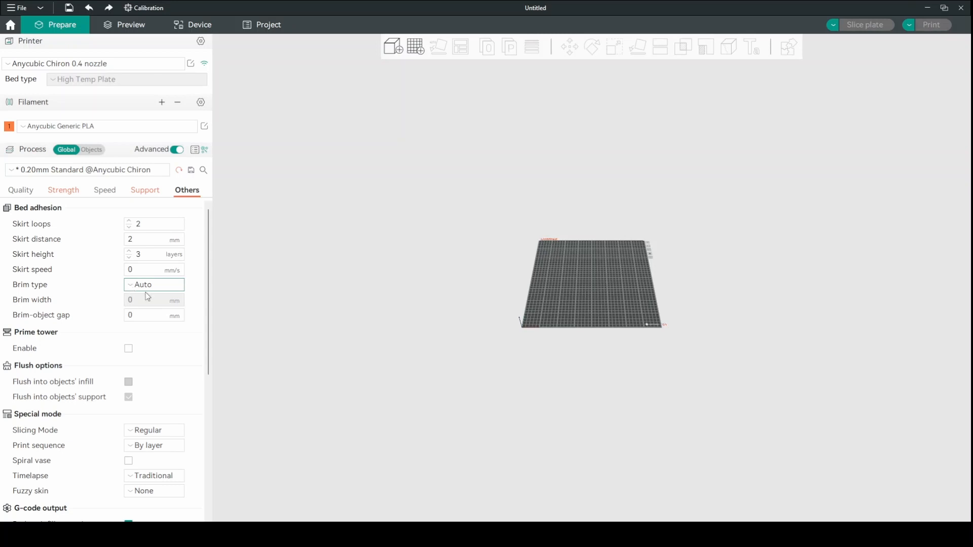
mouse_move(135, 304)
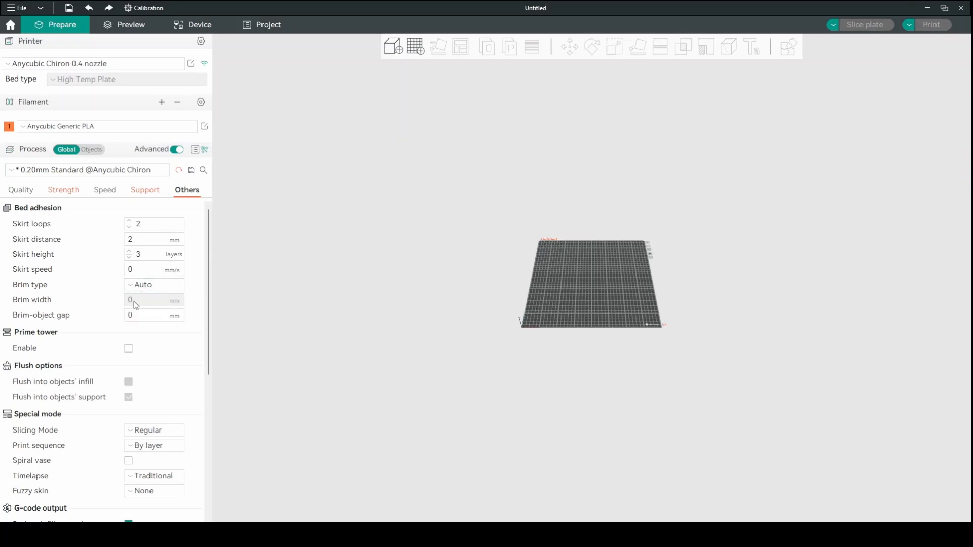
mouse_move(151, 354)
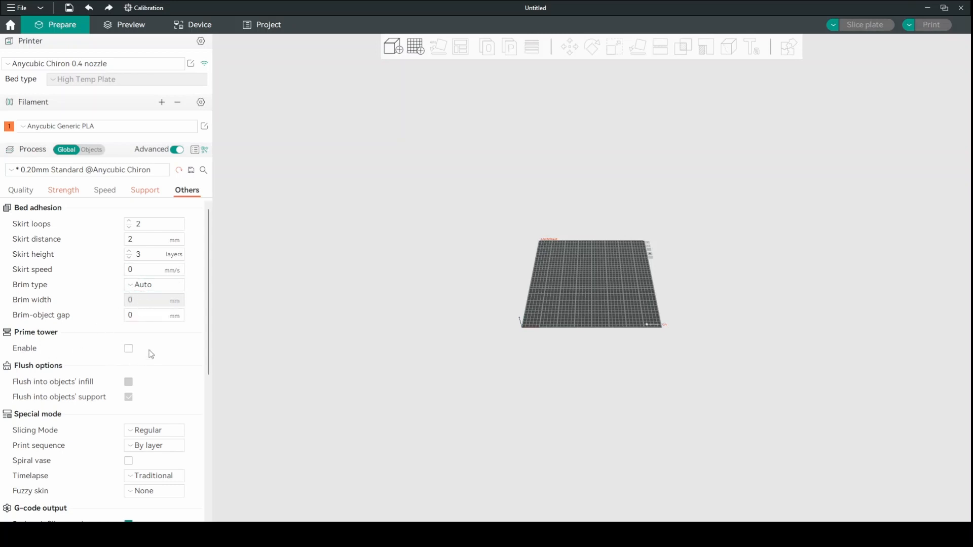
mouse_move(123, 352)
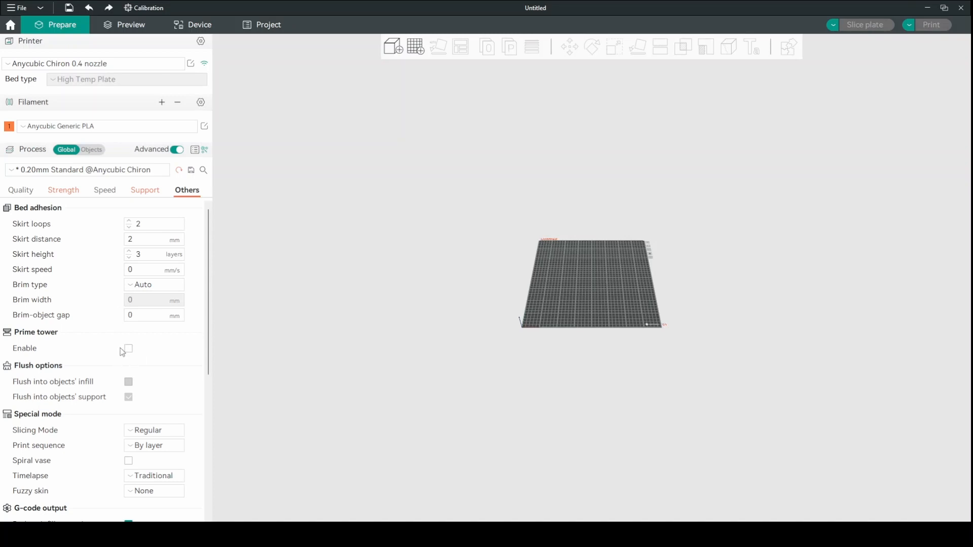
mouse_move(108, 350)
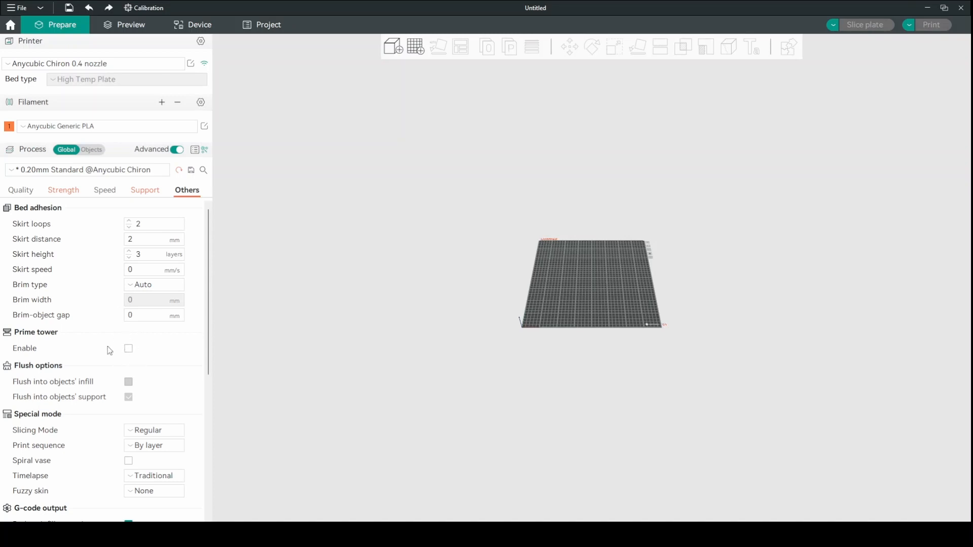
mouse_move(154, 358)
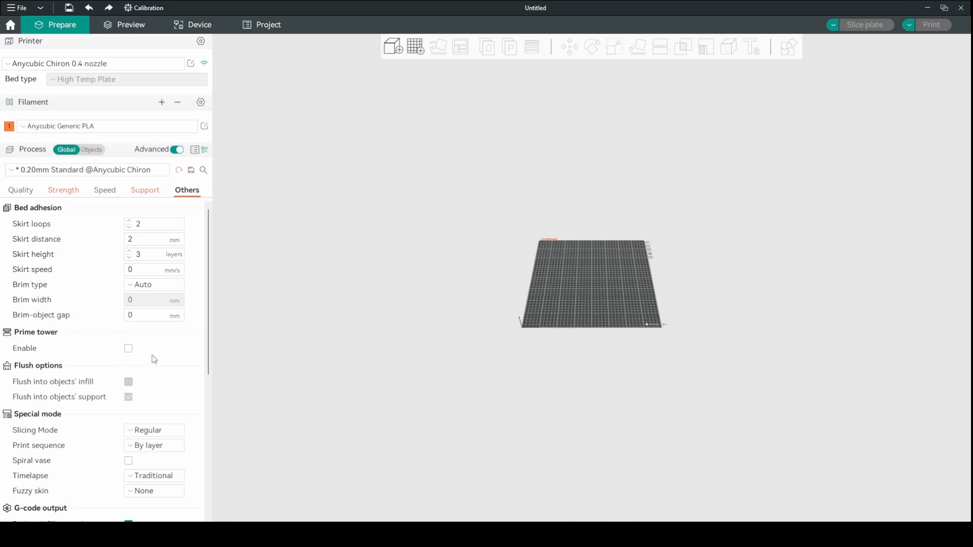
click(153, 270)
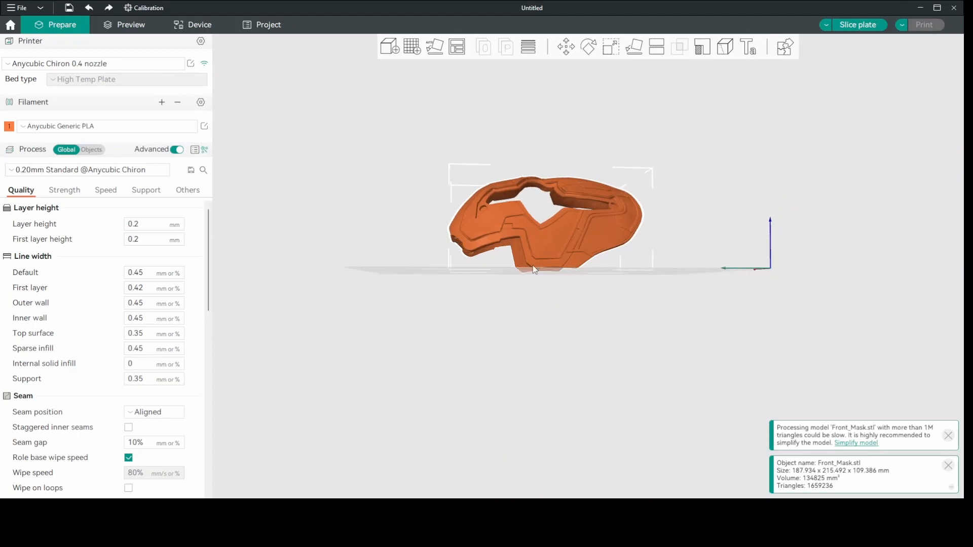
mouse_move(537, 276)
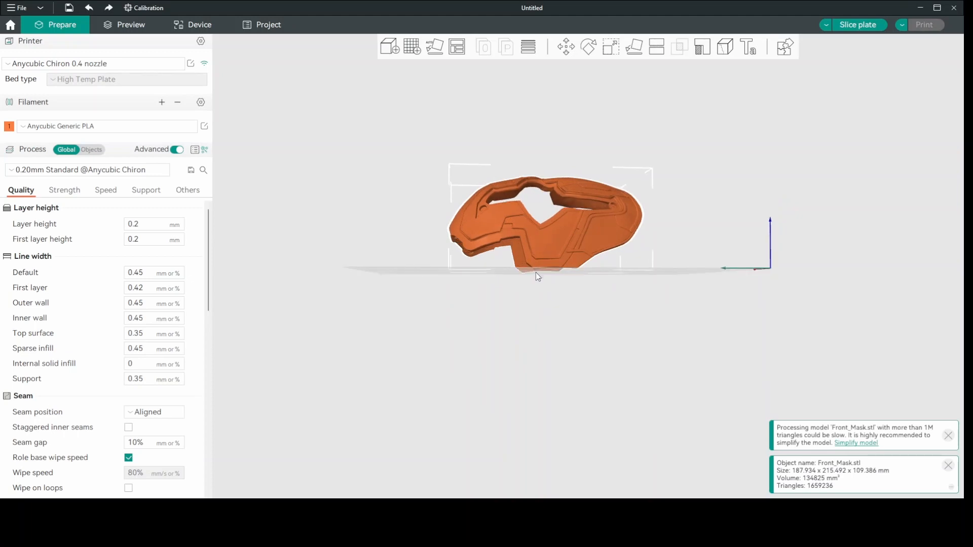
mouse_move(466, 252)
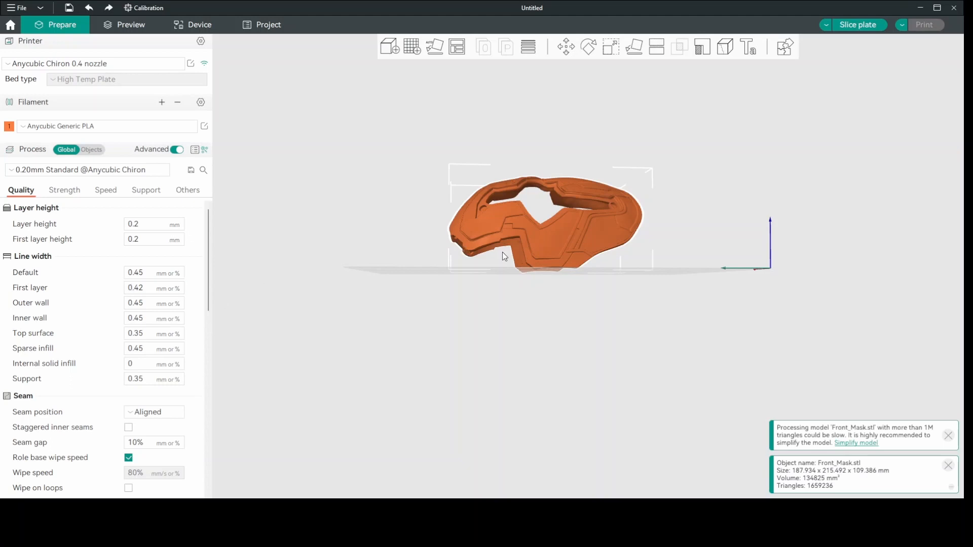
mouse_move(460, 242)
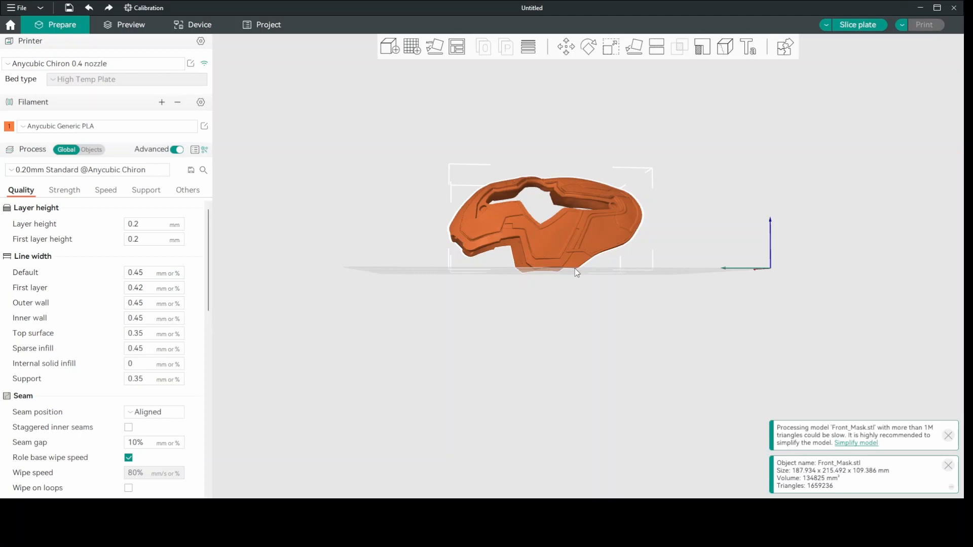
mouse_move(433, 271)
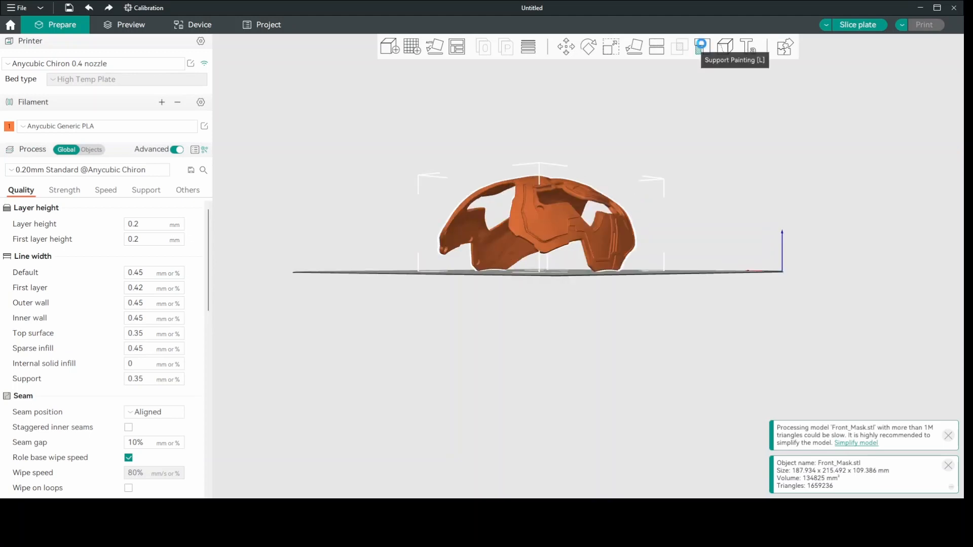
click(701, 48)
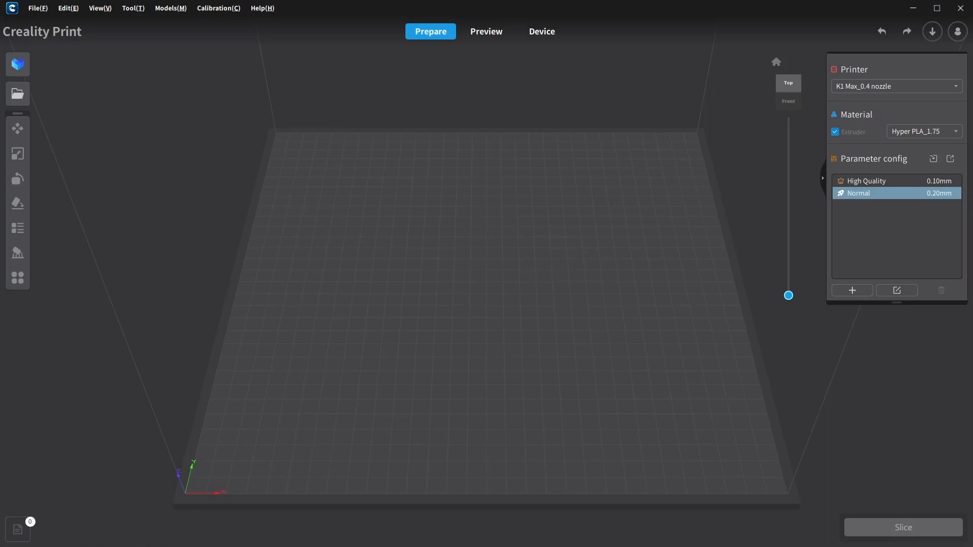
- Edit the Normal profile with Advanced toggled on, showing 0.20 mm layer heights
click(897, 290)
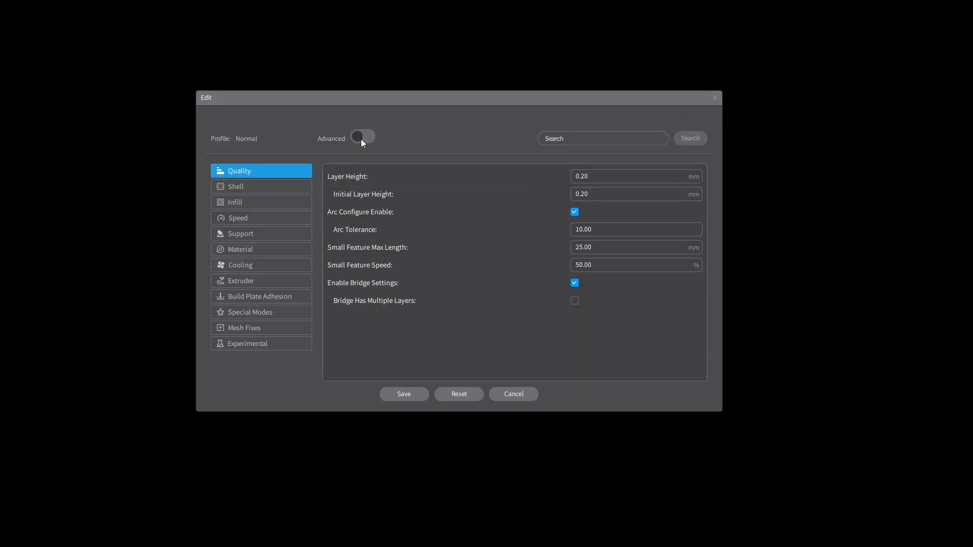
click(362, 137)
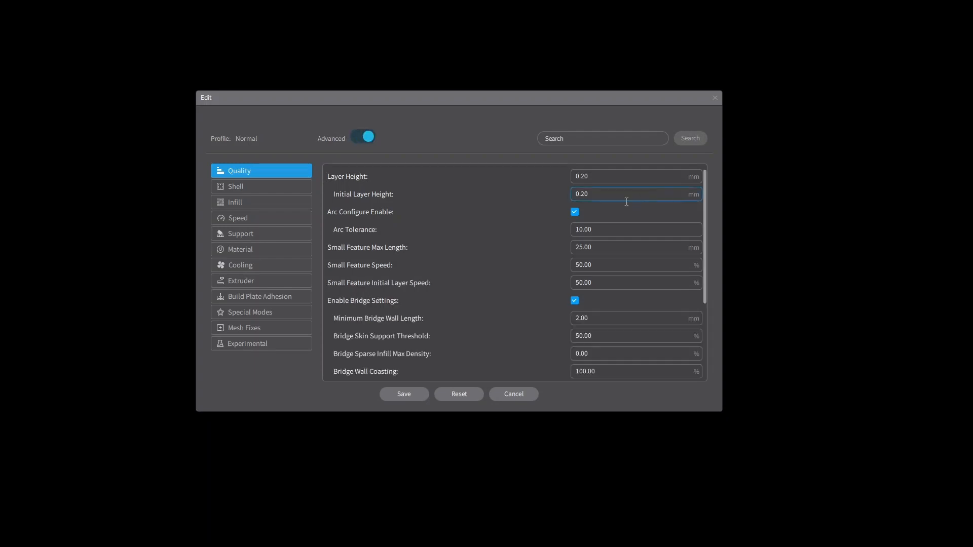
mouse_move(537, 212)
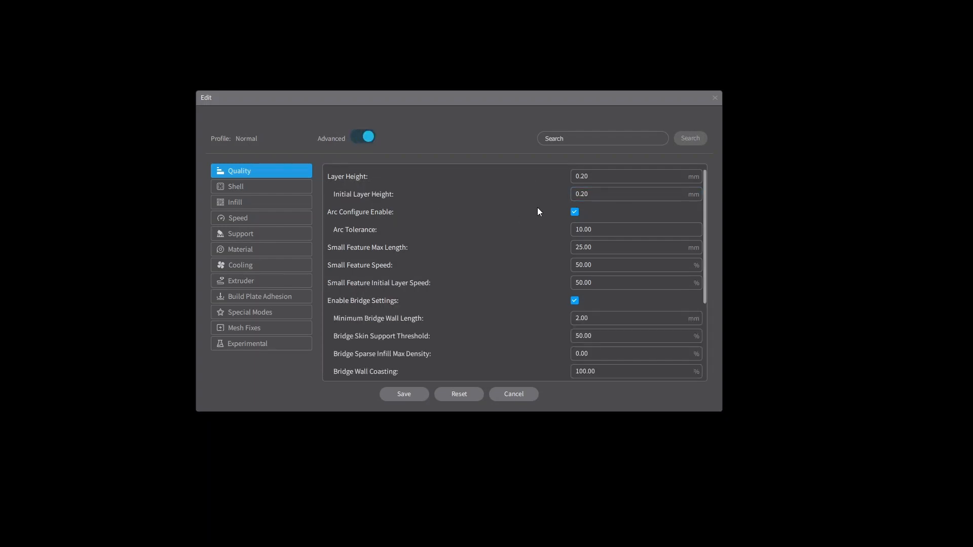
click(635, 176)
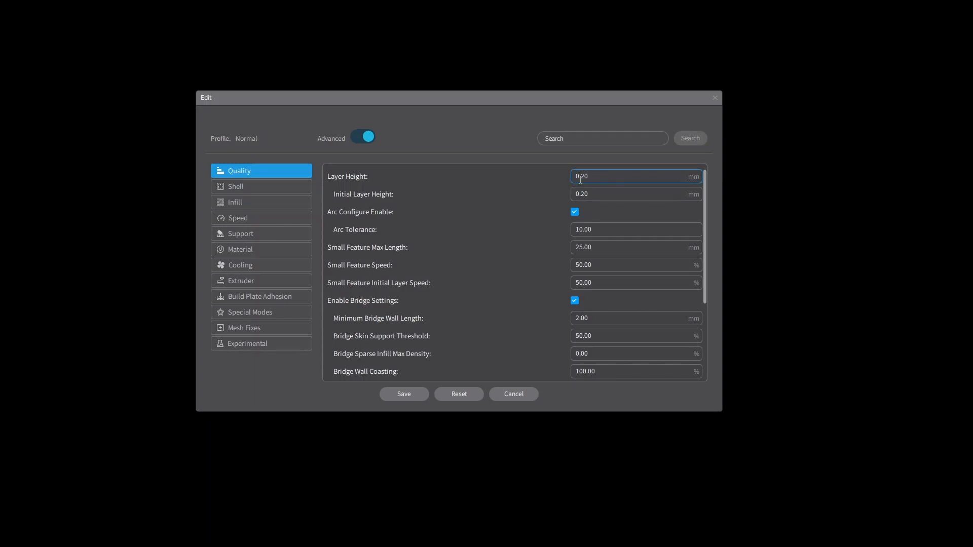
mouse_move(530, 198)
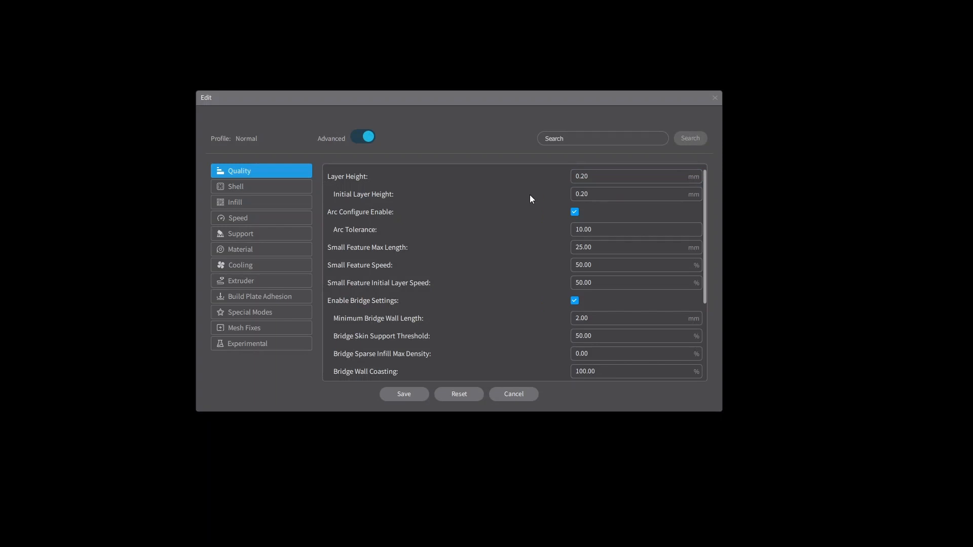
scroll(down, 3)
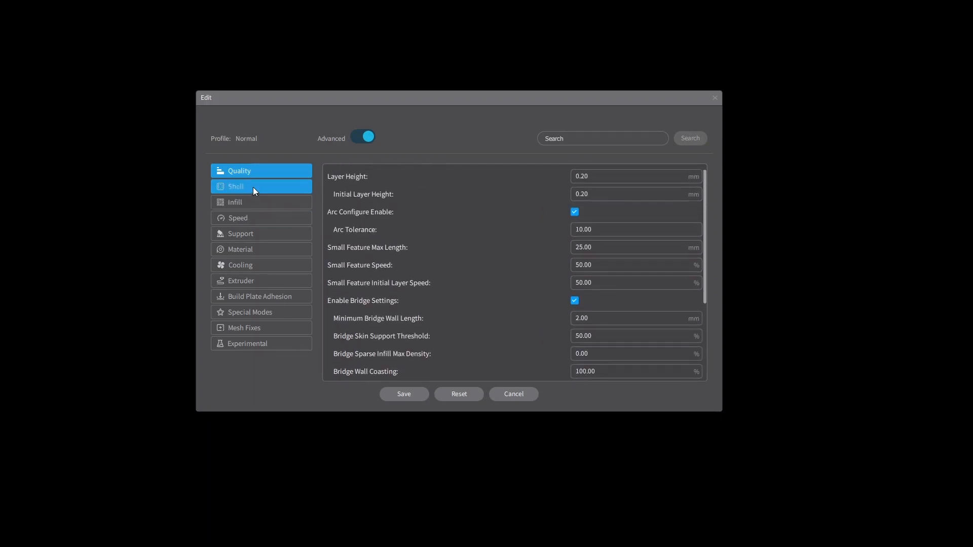
click(260, 187)
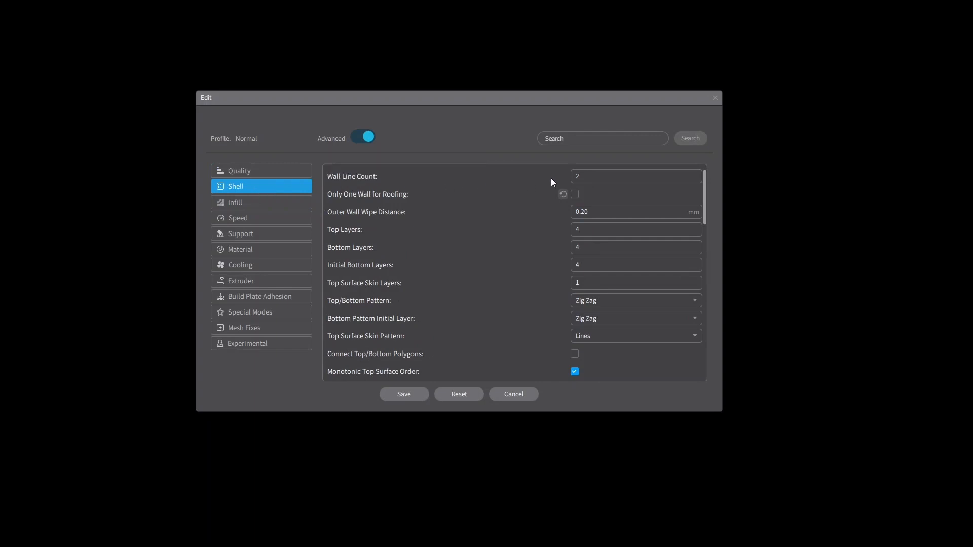
click(636, 176)
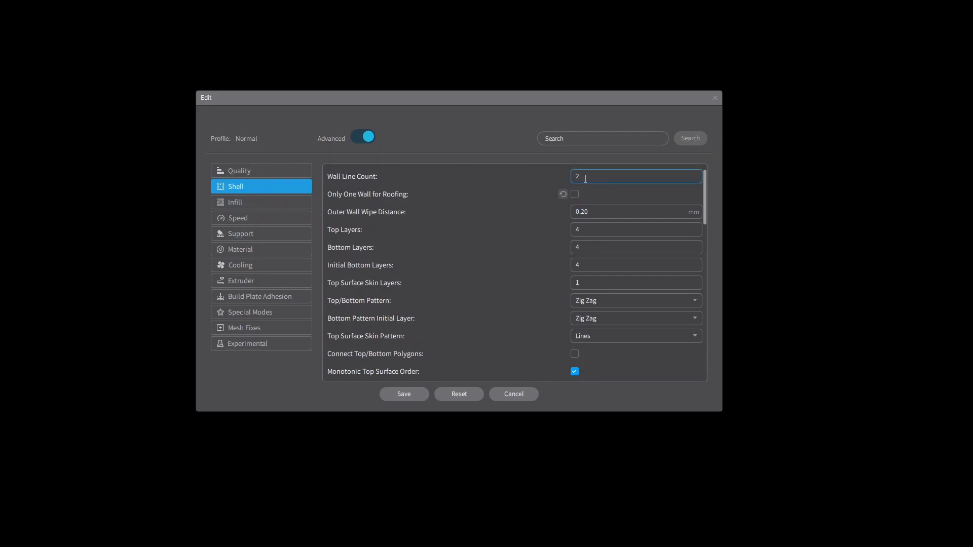
mouse_move(354, 197)
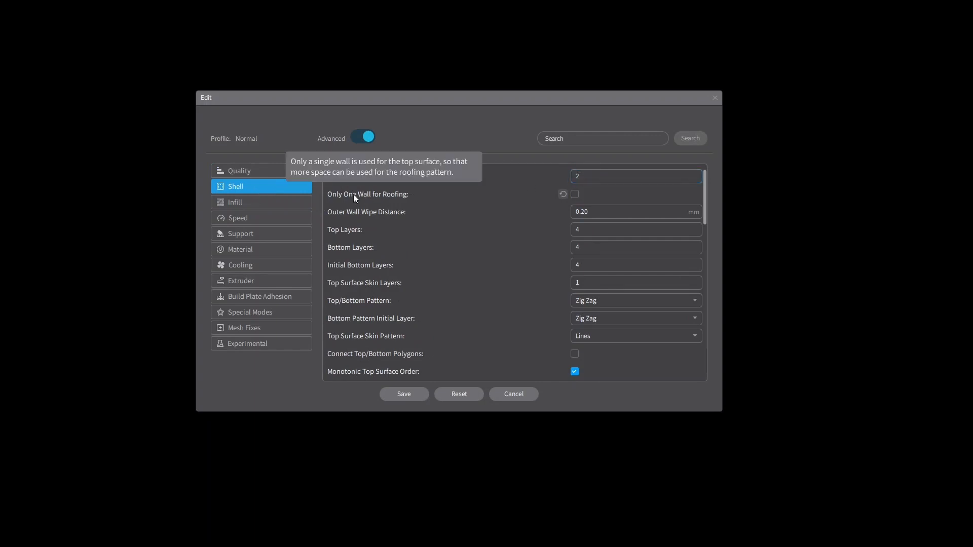
mouse_move(388, 199)
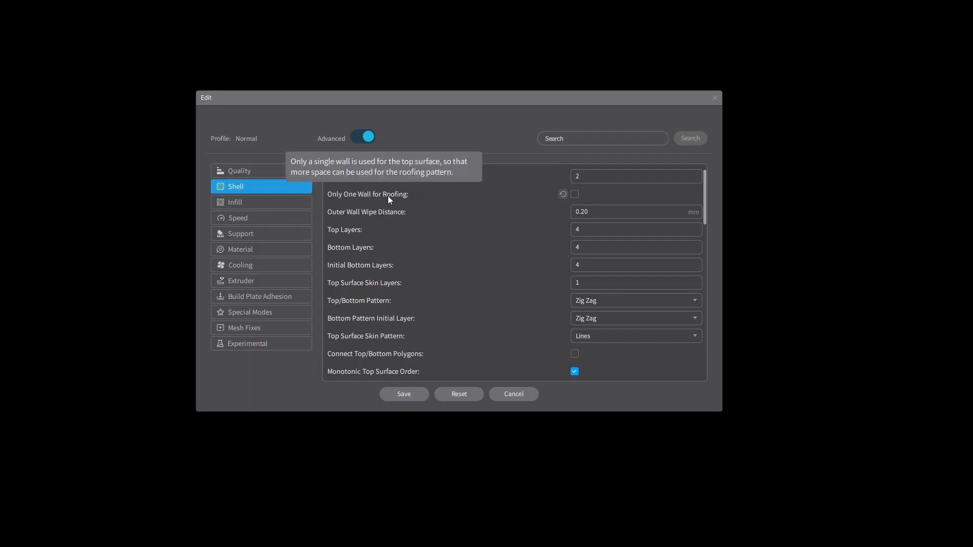
mouse_move(585, 190)
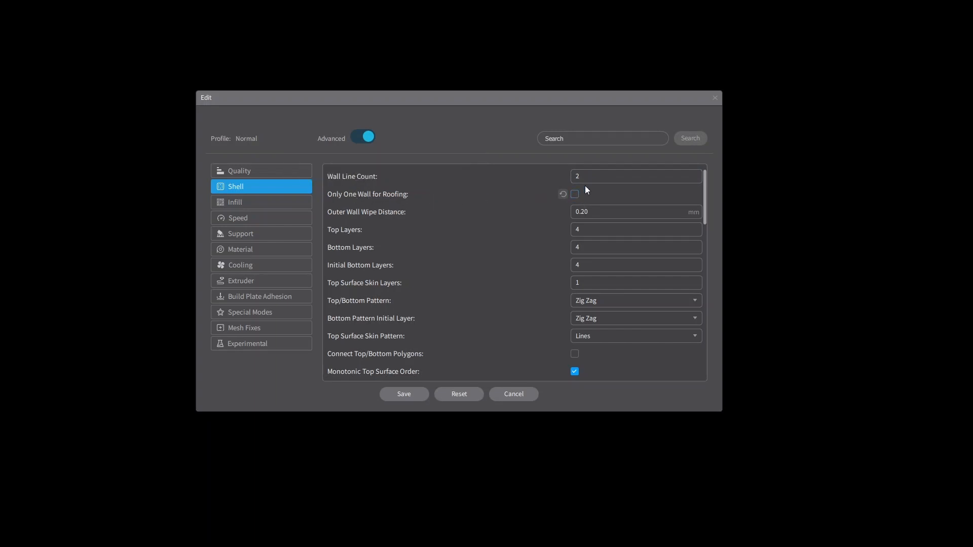
mouse_move(493, 198)
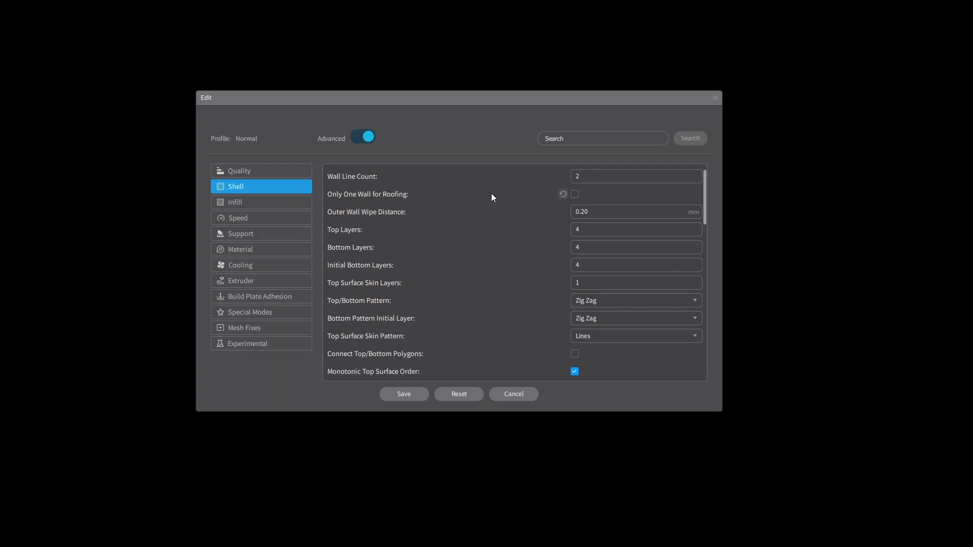
click(637, 248)
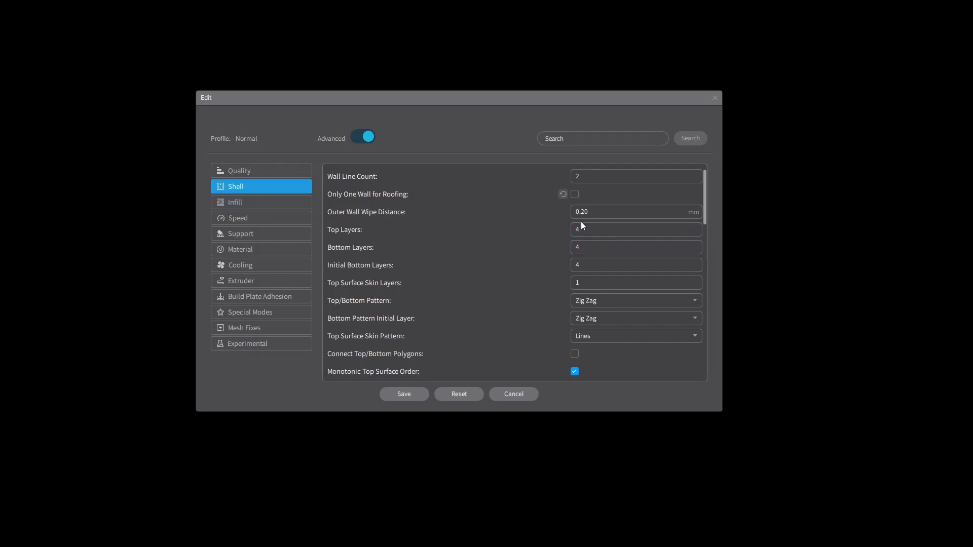
click(635, 247)
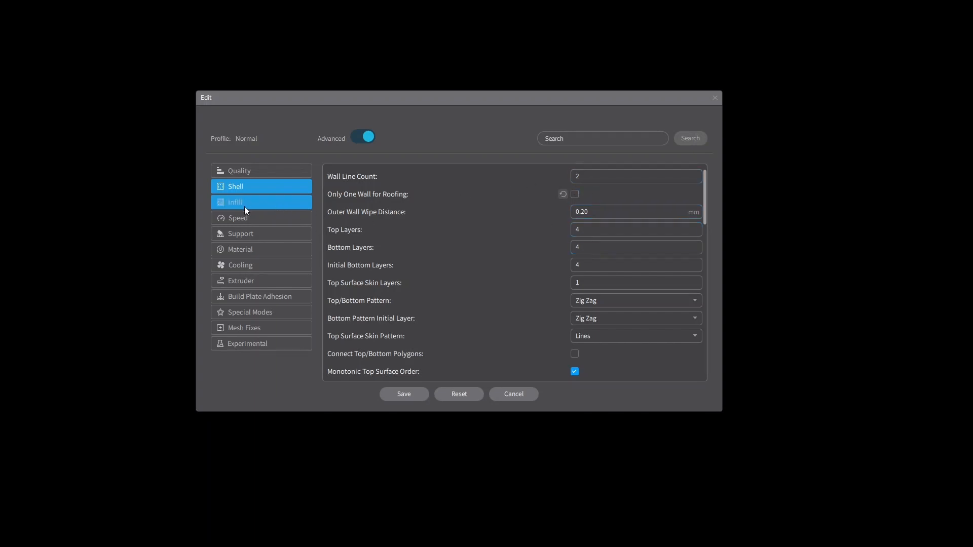
- Confirm Tree Slim supports and set support top distance 0.28 mm, bottom distance 0.25 mm
click(235, 202)
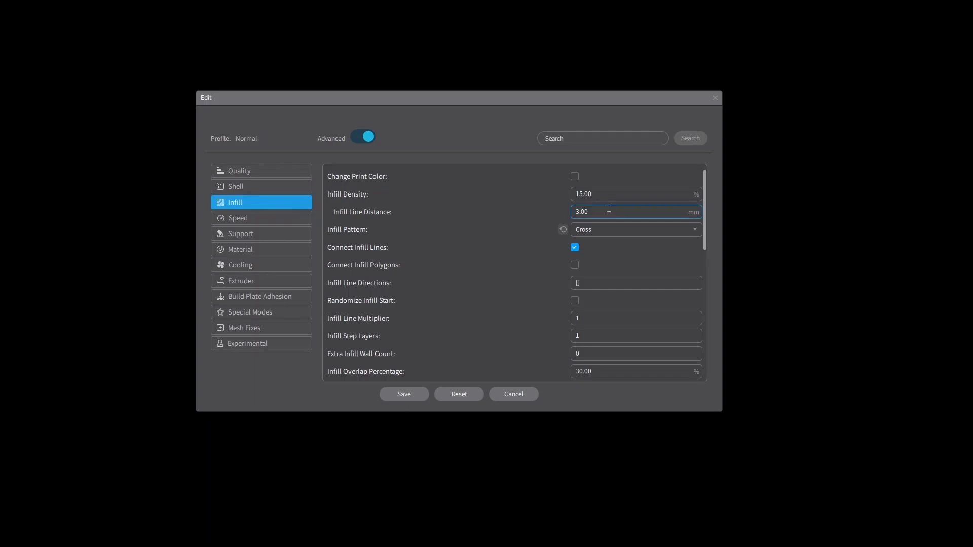
mouse_move(260, 218)
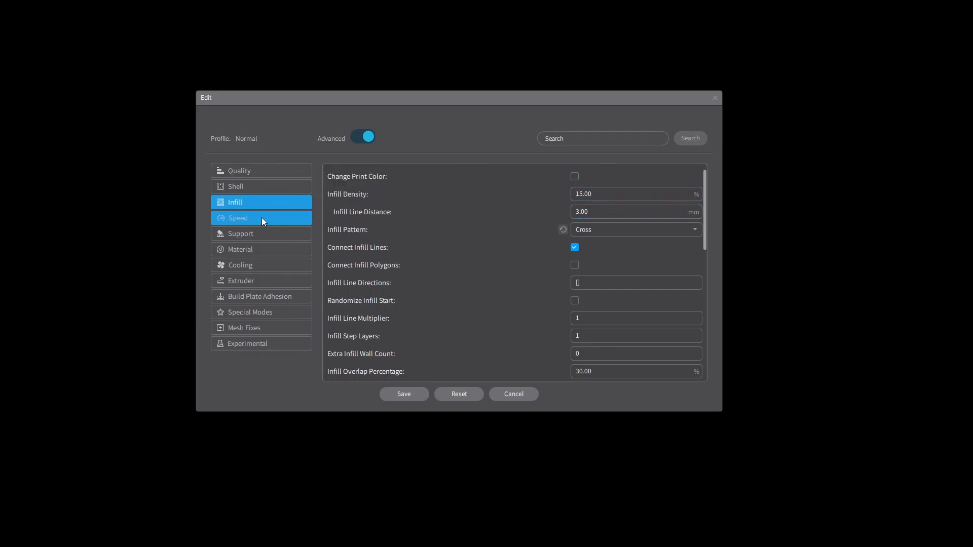
click(241, 233)
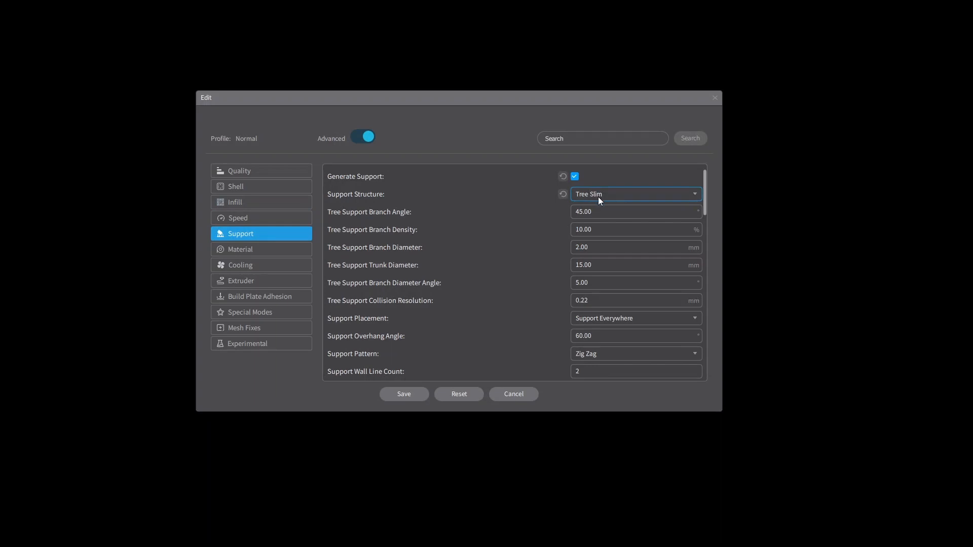
scroll(down, 3)
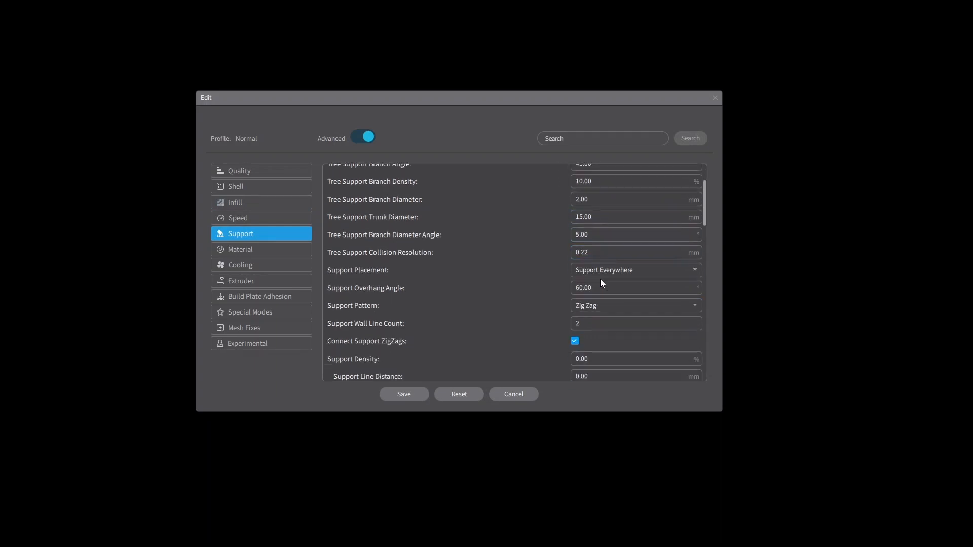
scroll(down, 3)
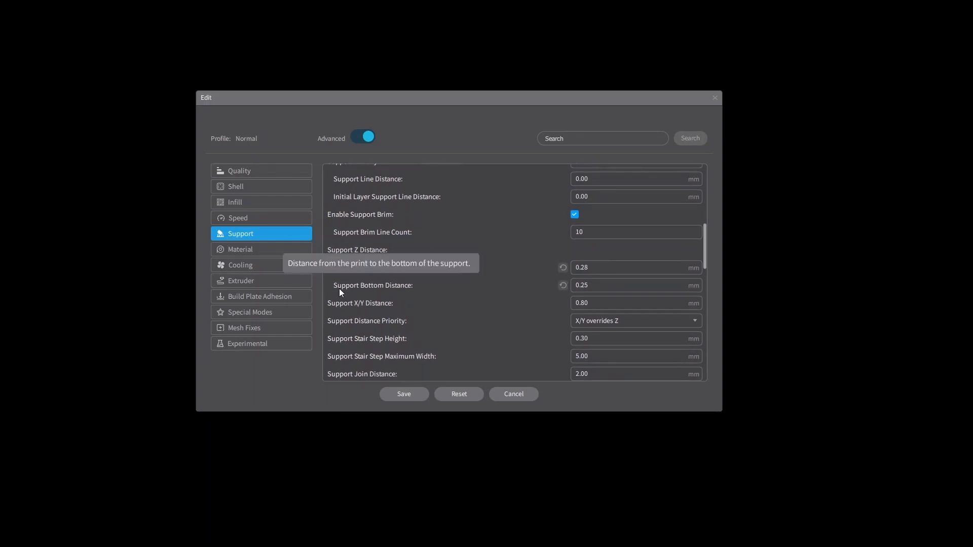
click(634, 285)
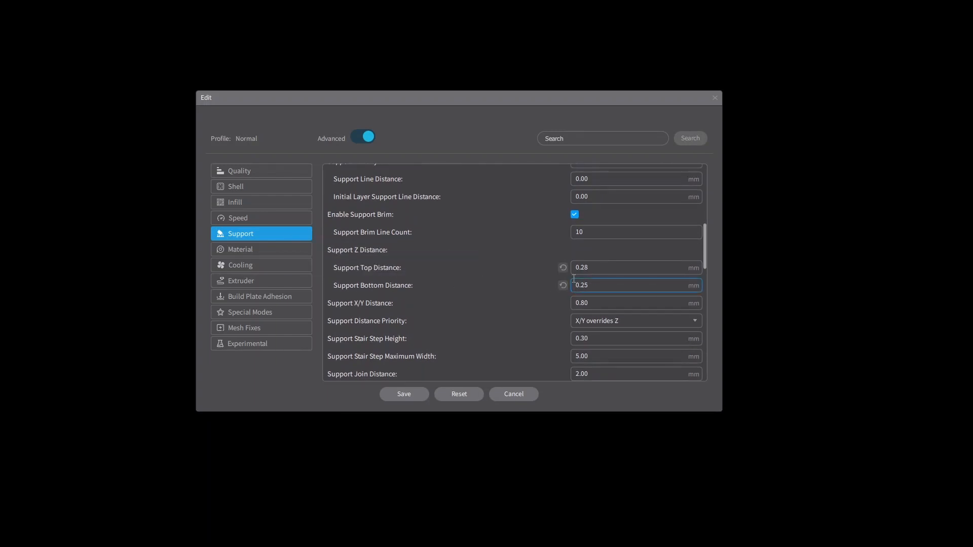
click(632, 285)
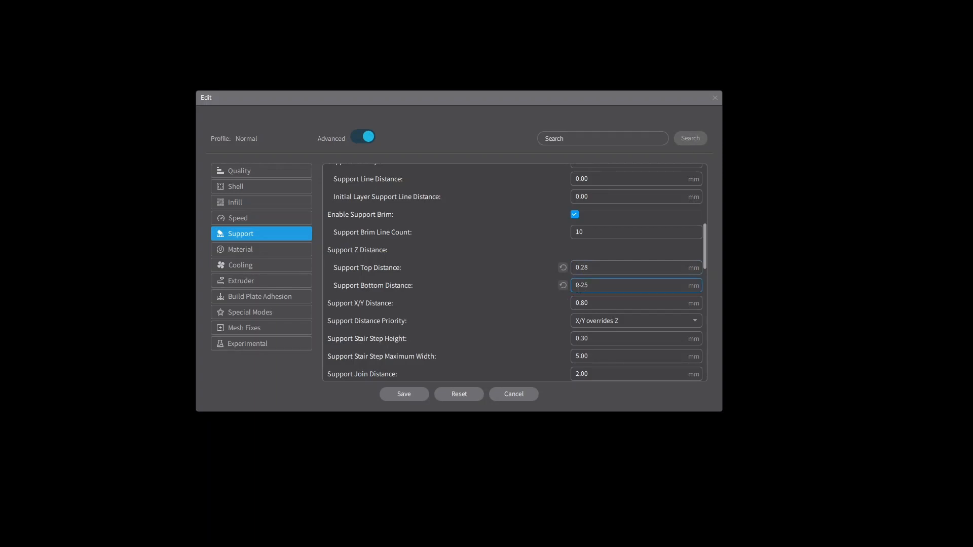
mouse_move(250, 249)
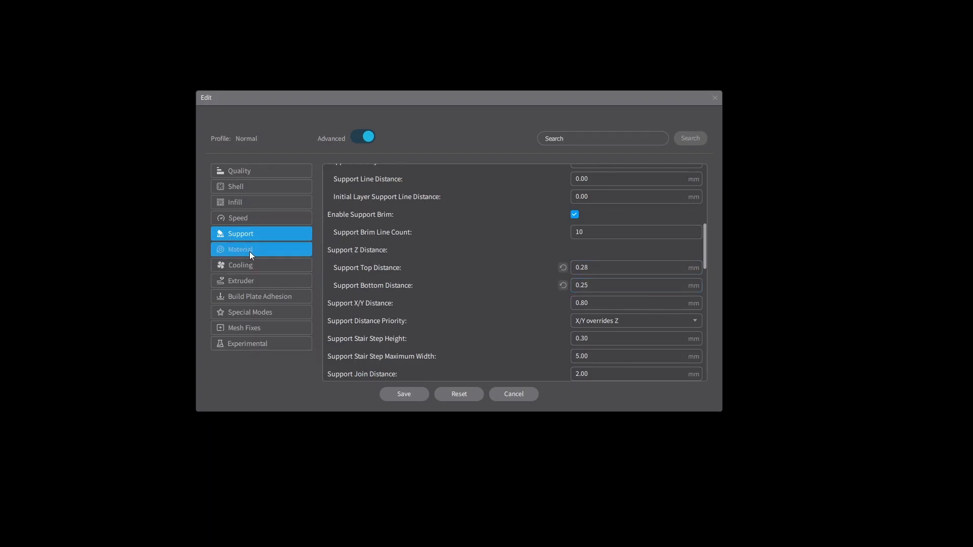
- Review the Material, Cooling, Extruder and Build Plate Adhesion sections without changing values
click(240, 250)
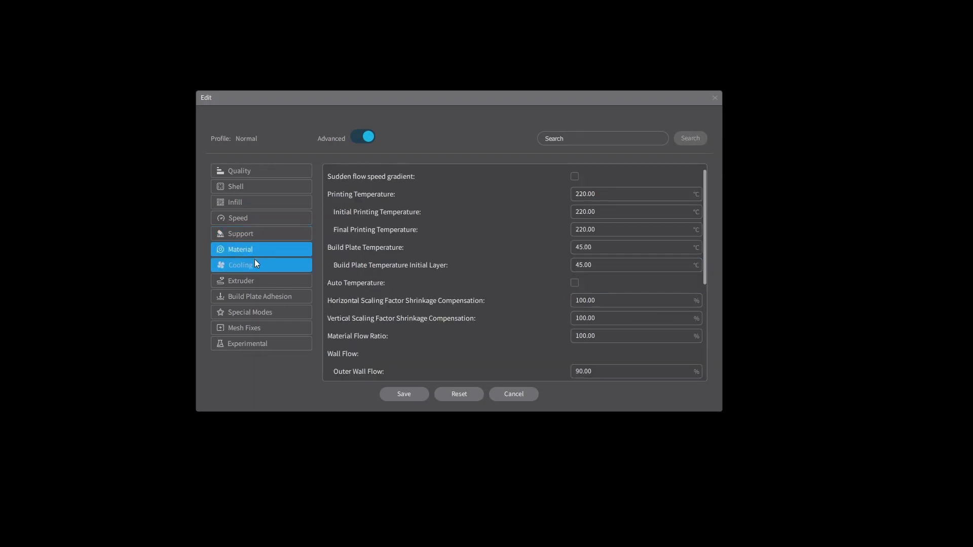
click(240, 265)
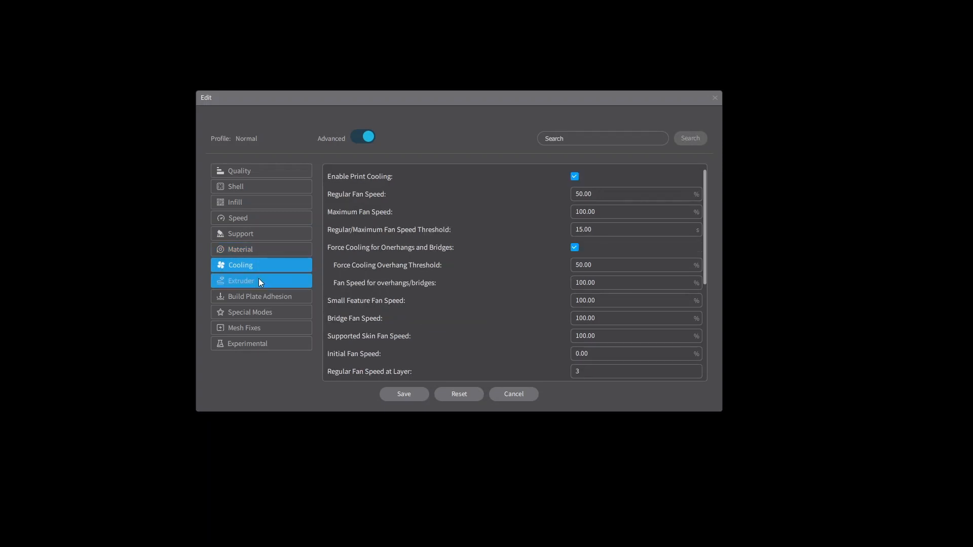
click(241, 281)
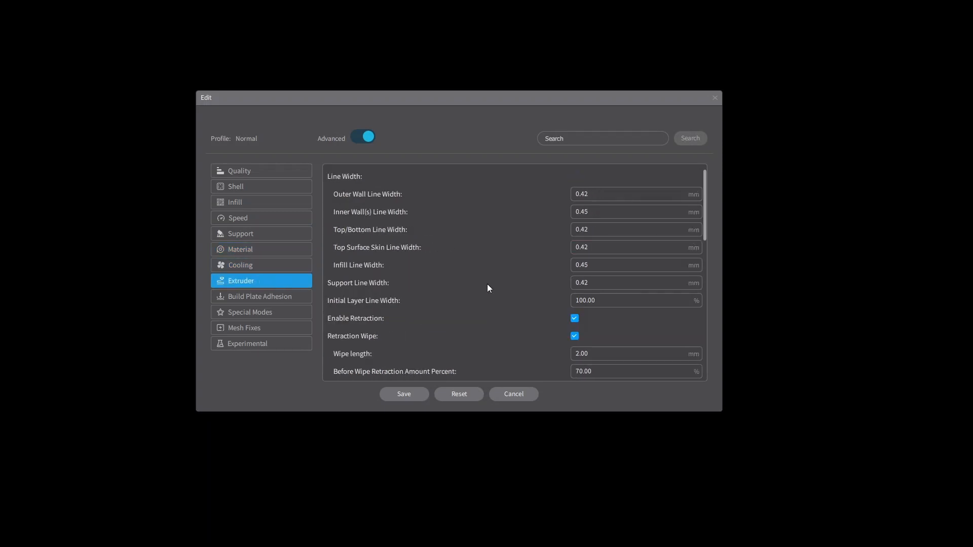
scroll(down, 3)
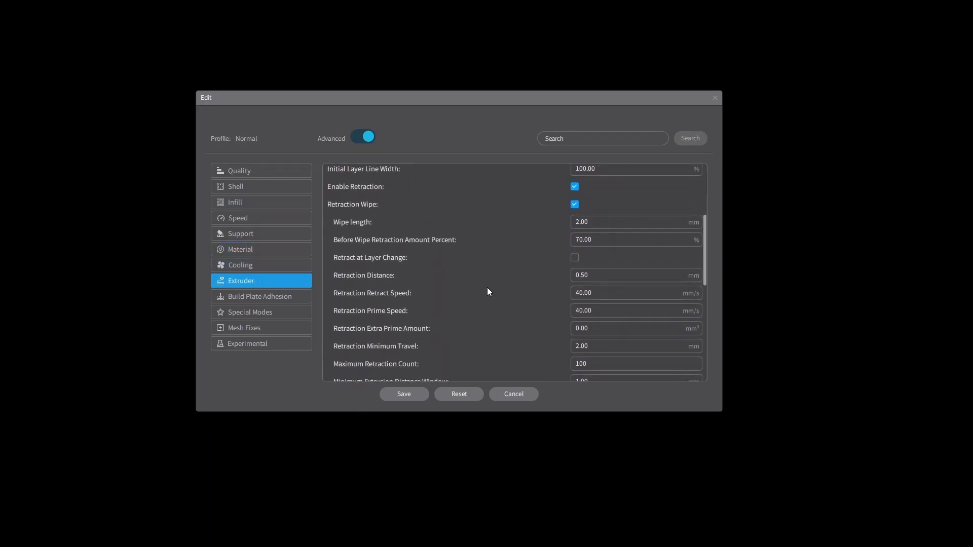
scroll(down, 3)
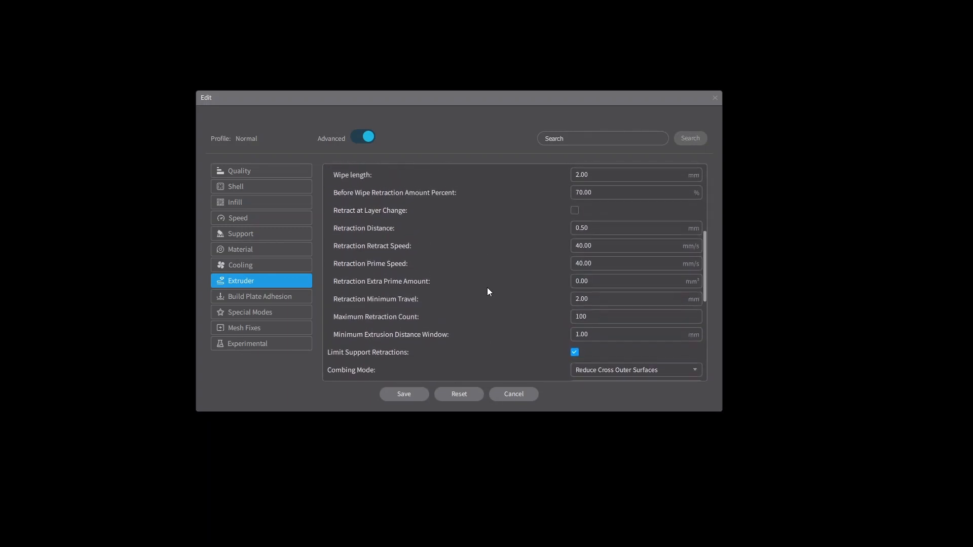
scroll(down, 3)
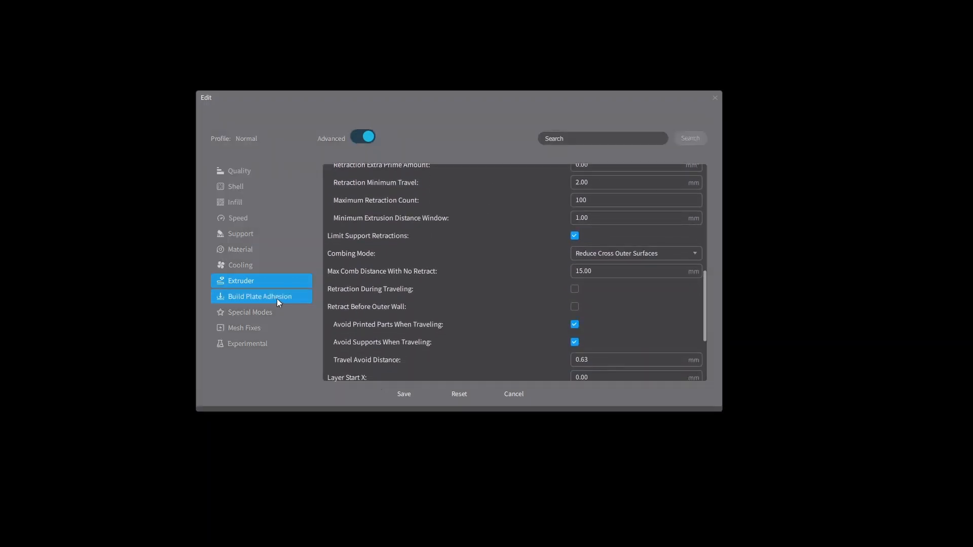
click(261, 296)
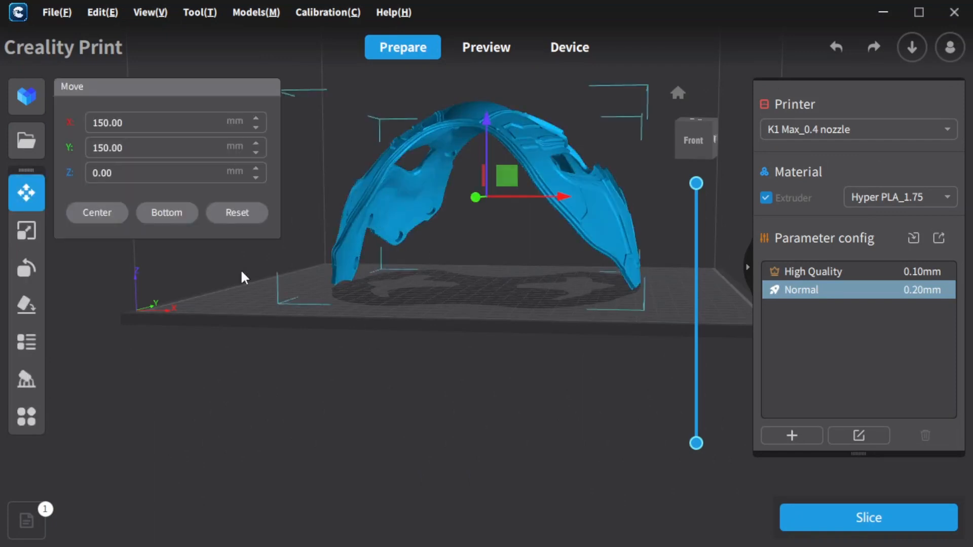
mouse_move(26, 381)
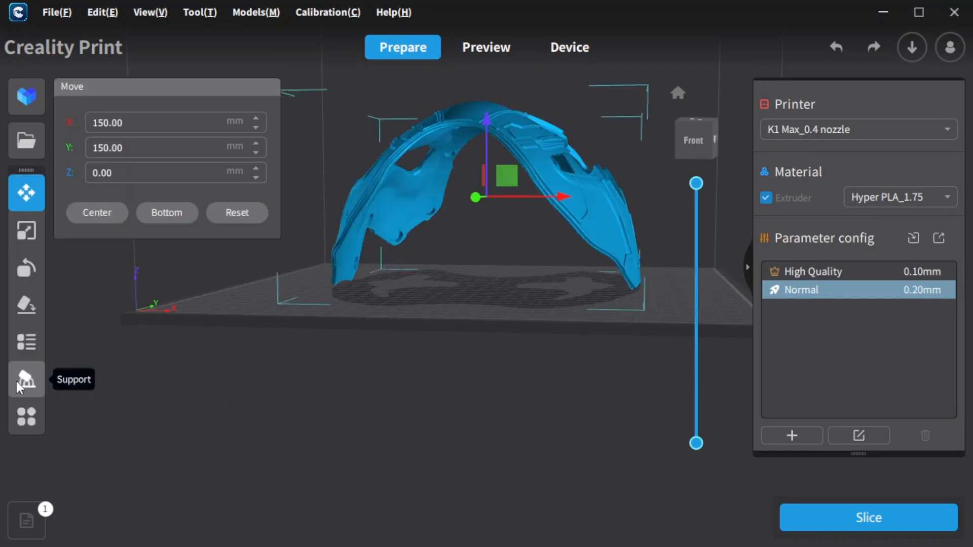
- Place one custom support pillar under the arch's right side, removing the extra pillar
click(26, 379)
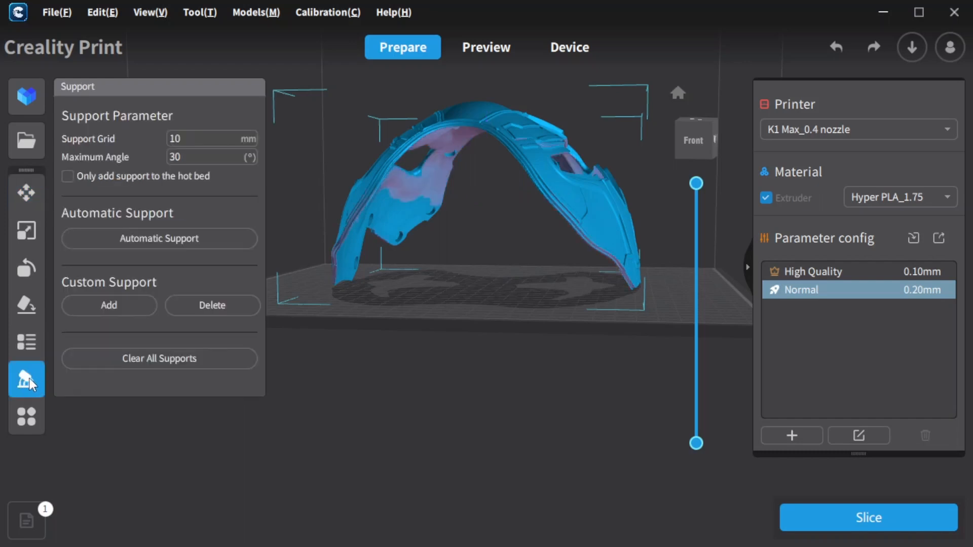
mouse_move(27, 379)
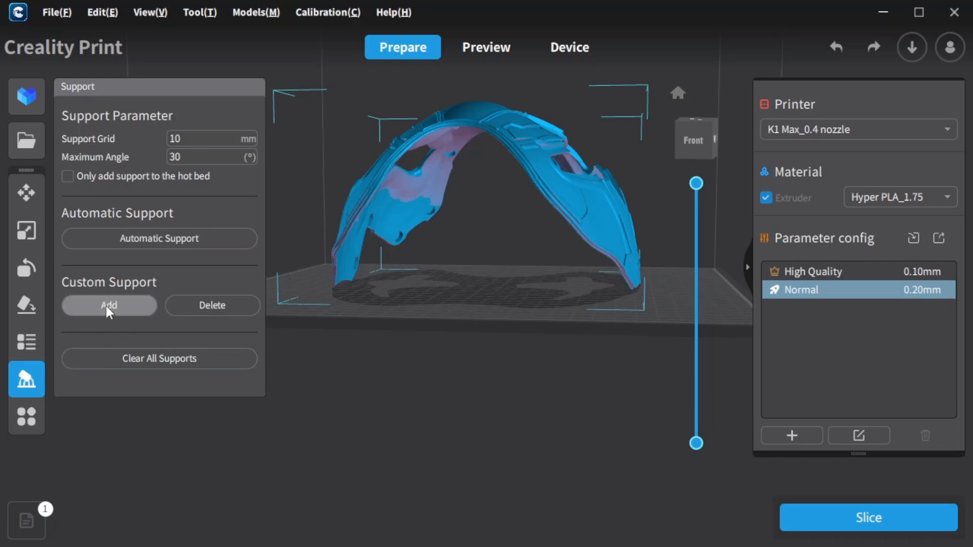
mouse_move(438, 290)
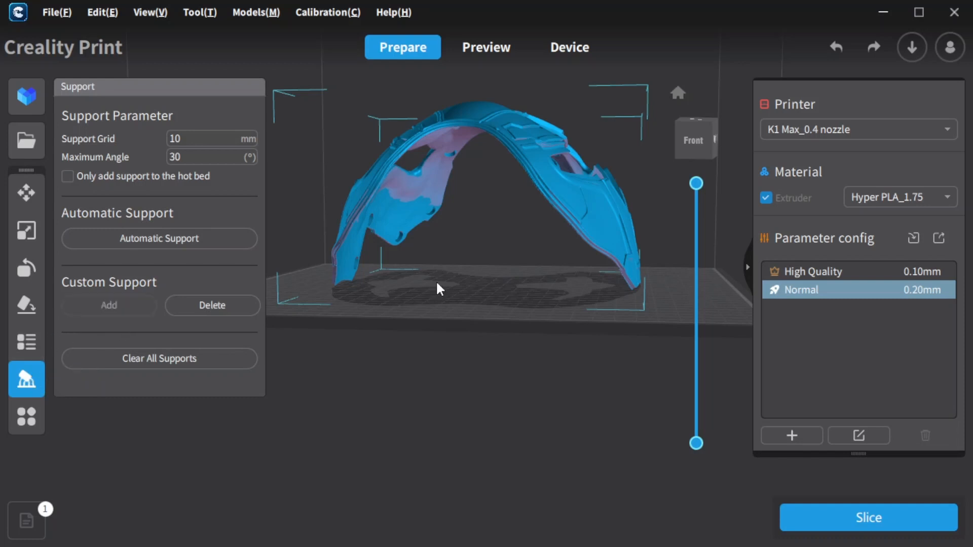
click(594, 266)
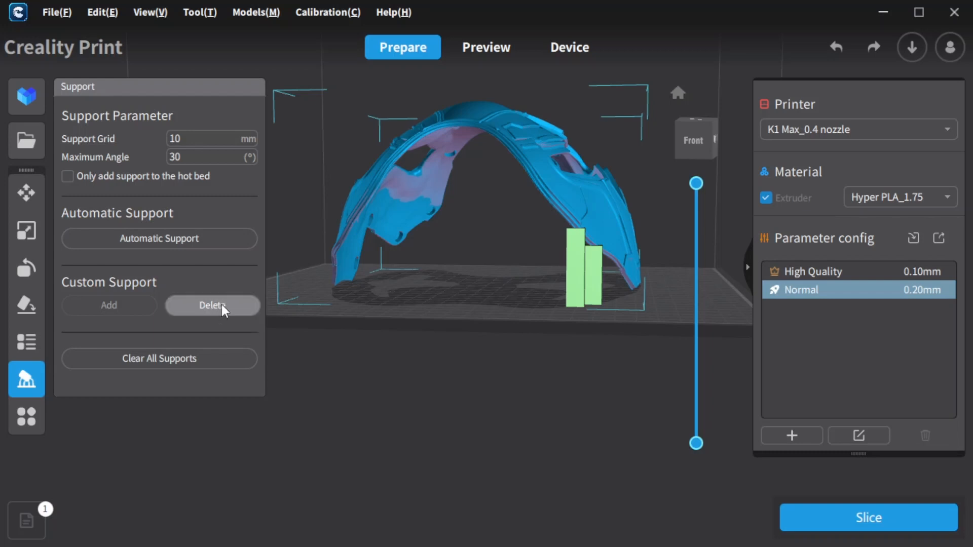
click(212, 305)
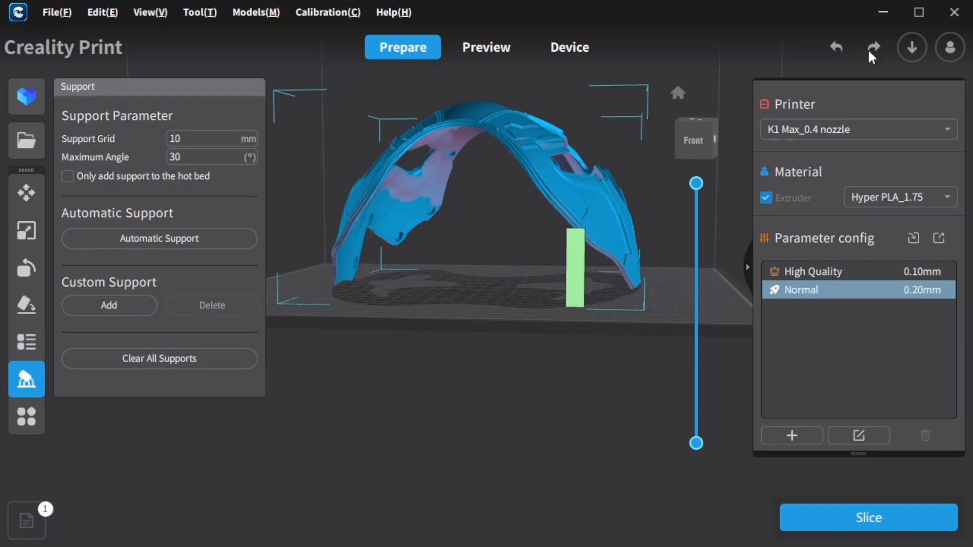